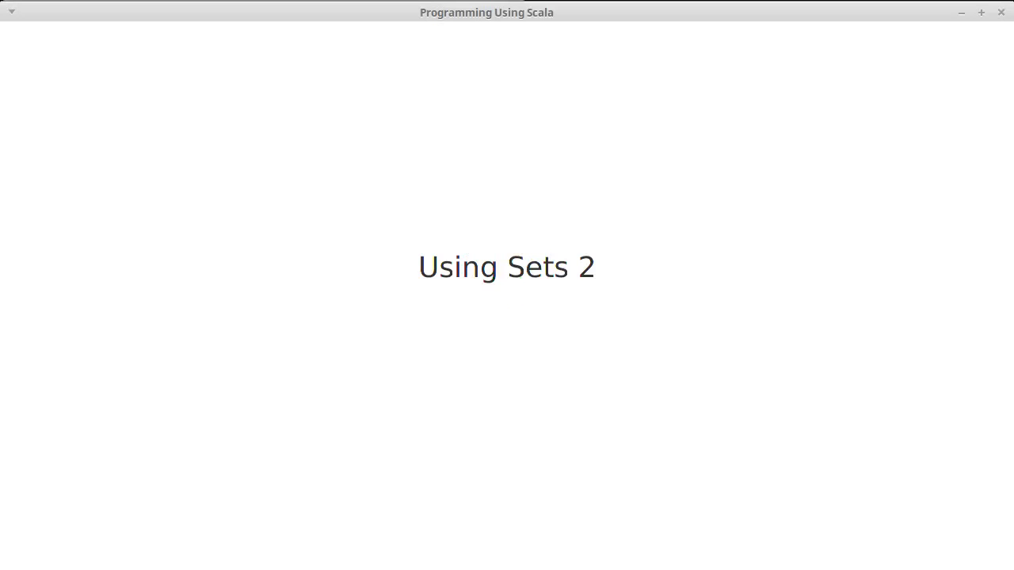
mouse_move(811, 153)
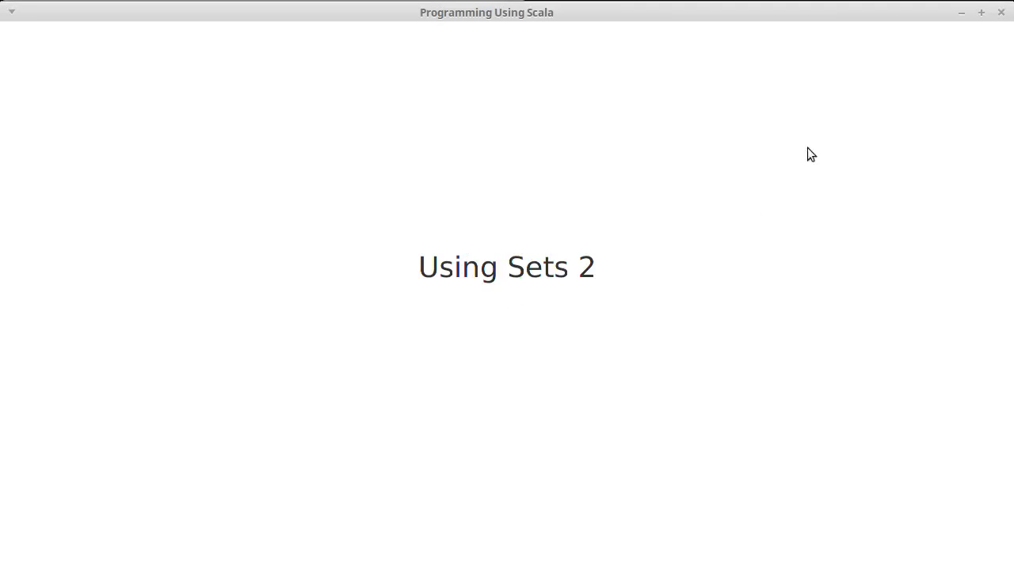
mouse_move(1001, 20)
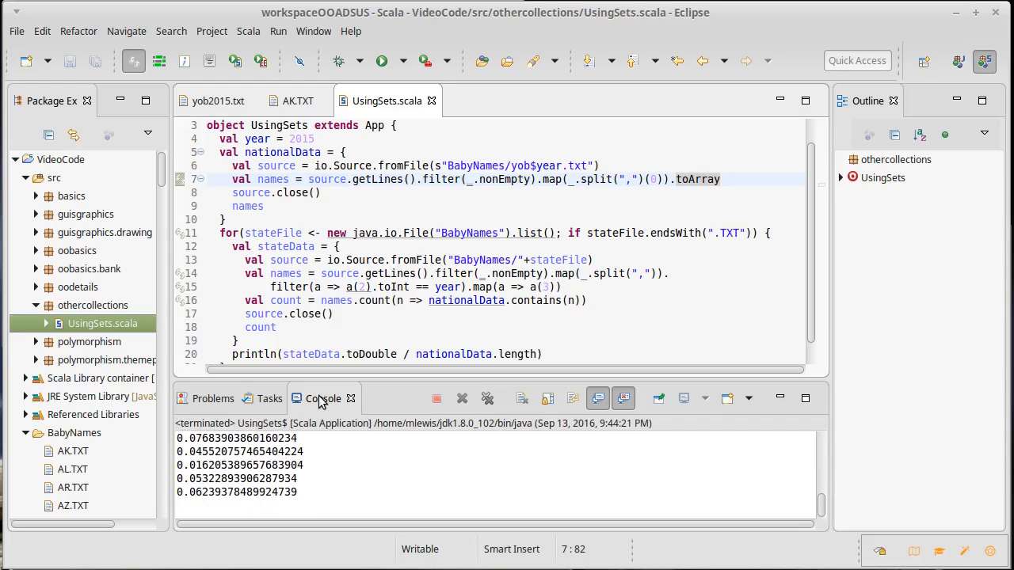
Step: Insert stateFile.take(2) + " " before the fraction in the println statement
double_click(322, 398)
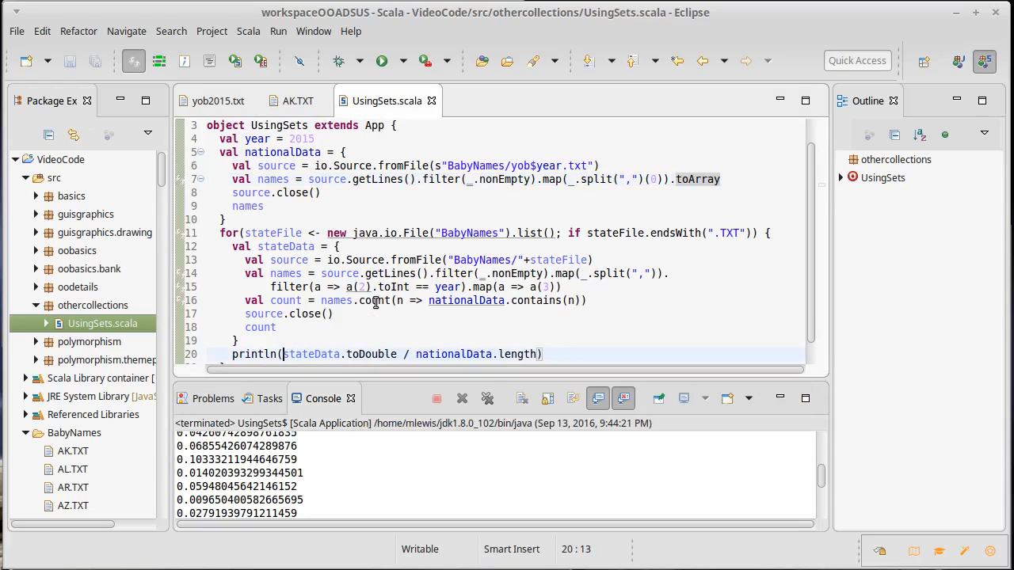
type("state")
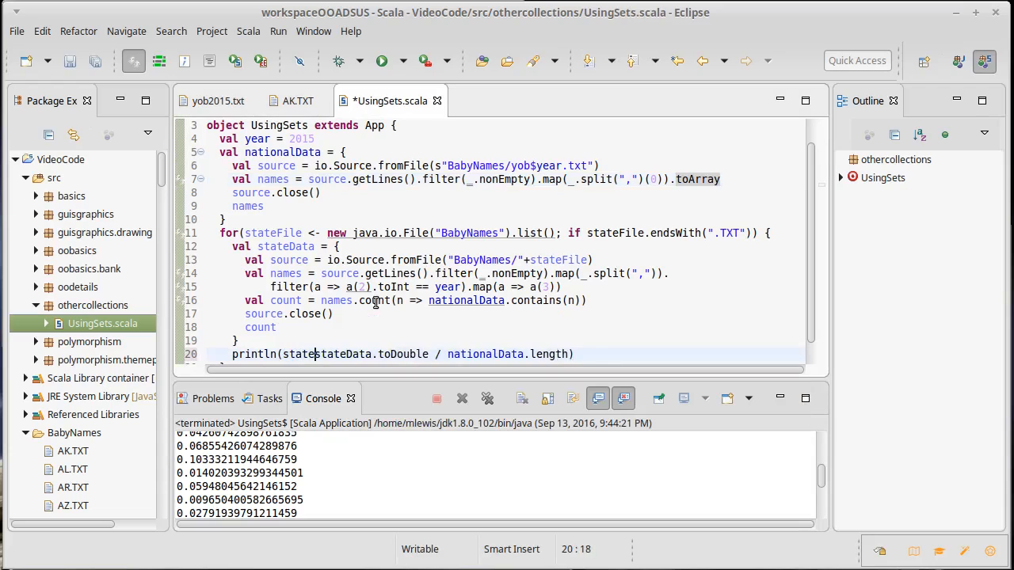
type("File.take(2")
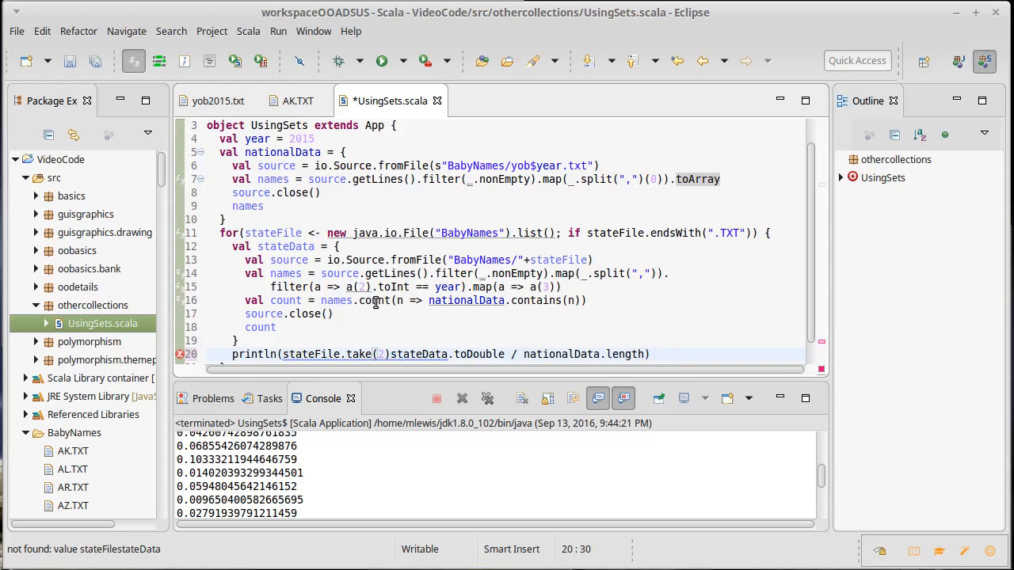
type("+\" \"+")
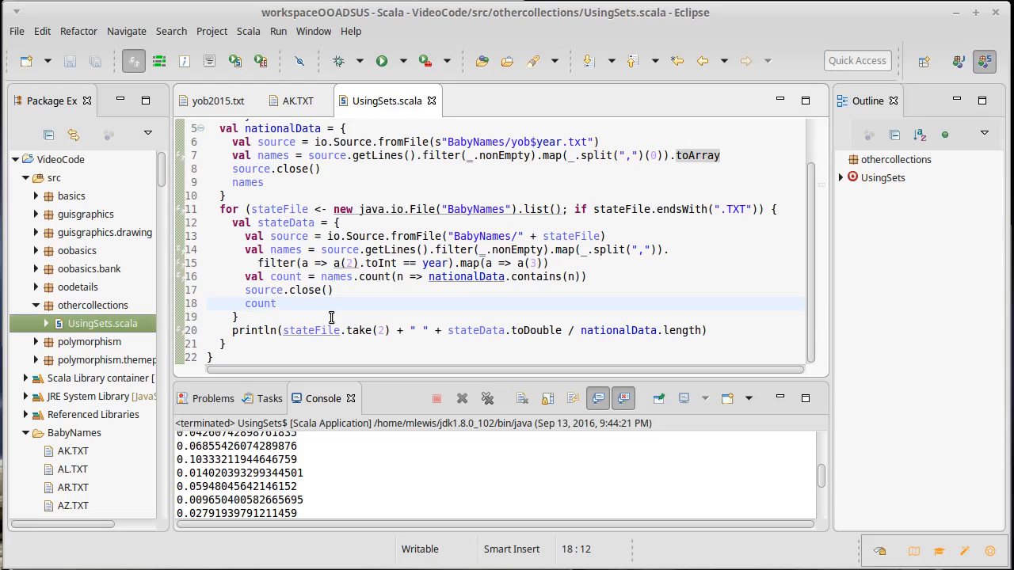
left_click(276, 304)
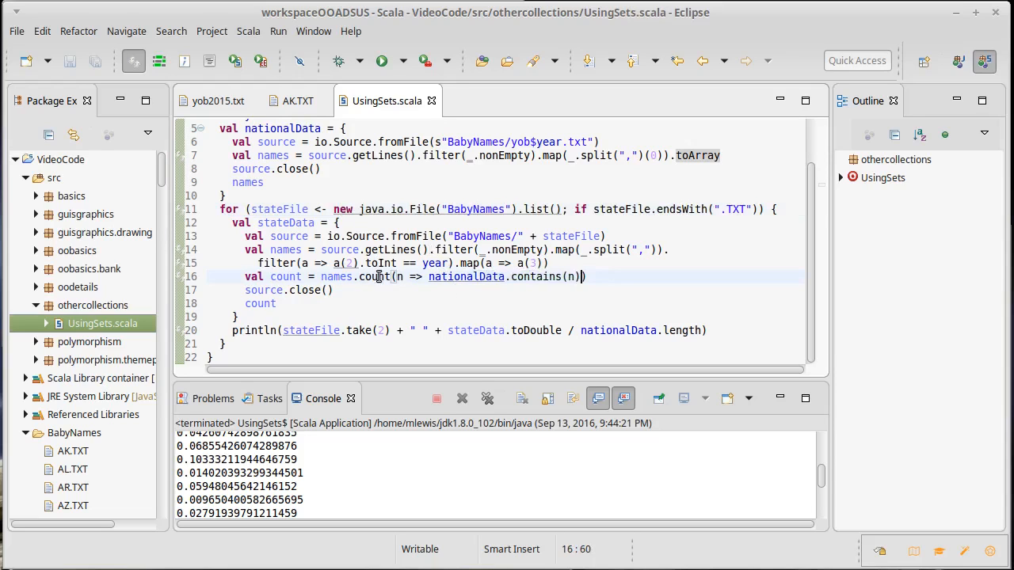
left_click(634, 277)
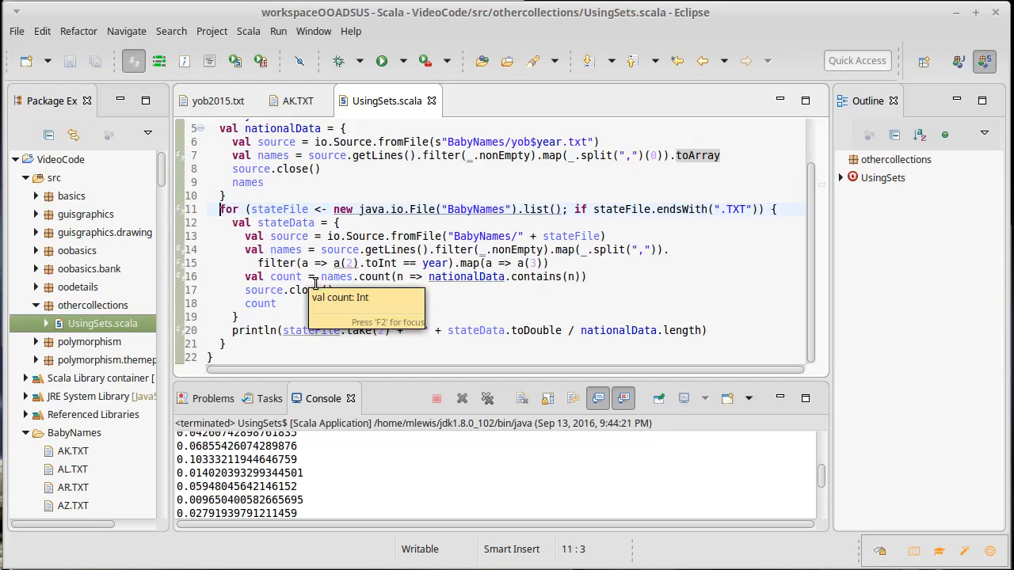
Step: Assign the for loop's result to a new val info
type("val")
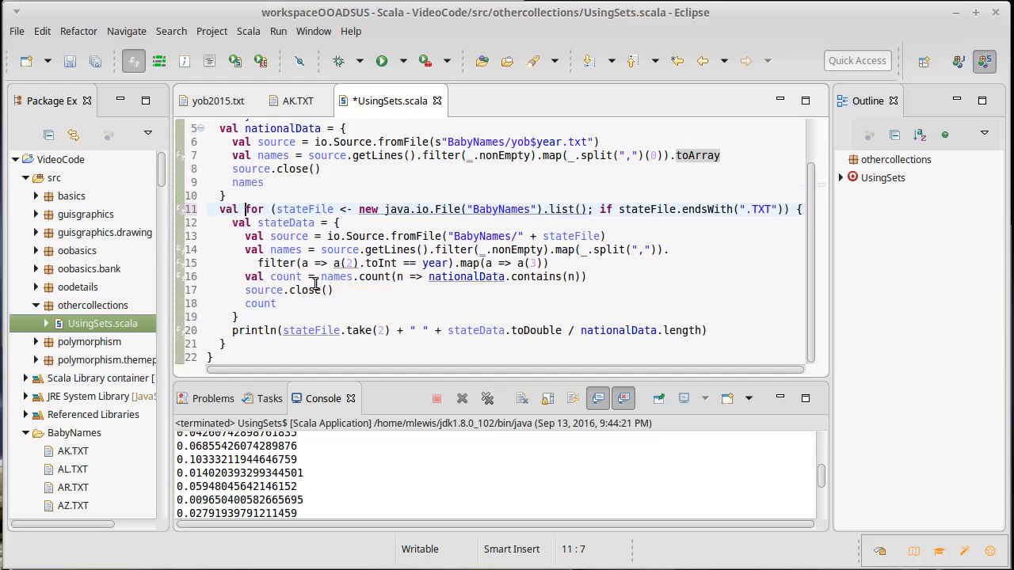
type("info =")
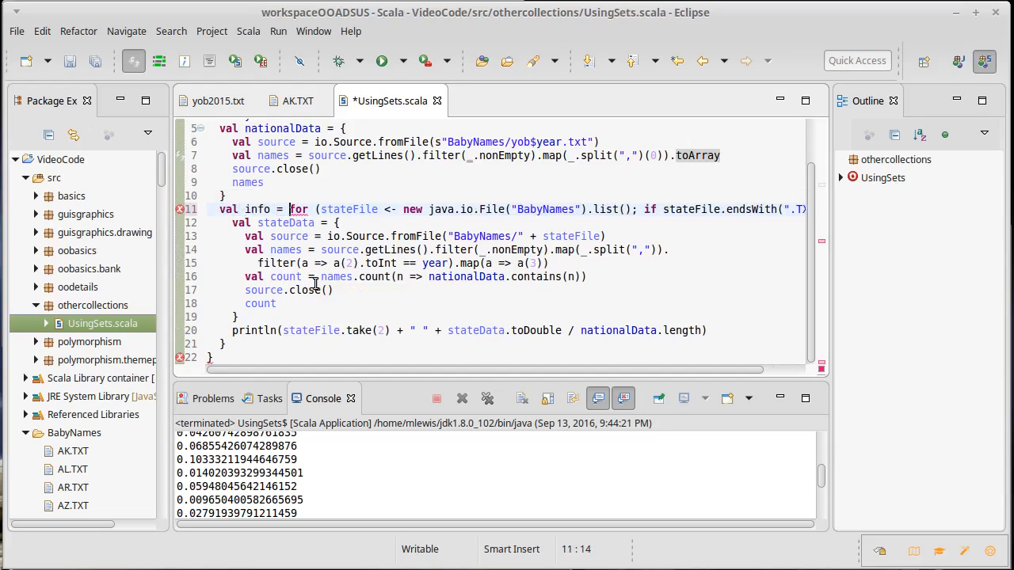
mouse_move(610, 209)
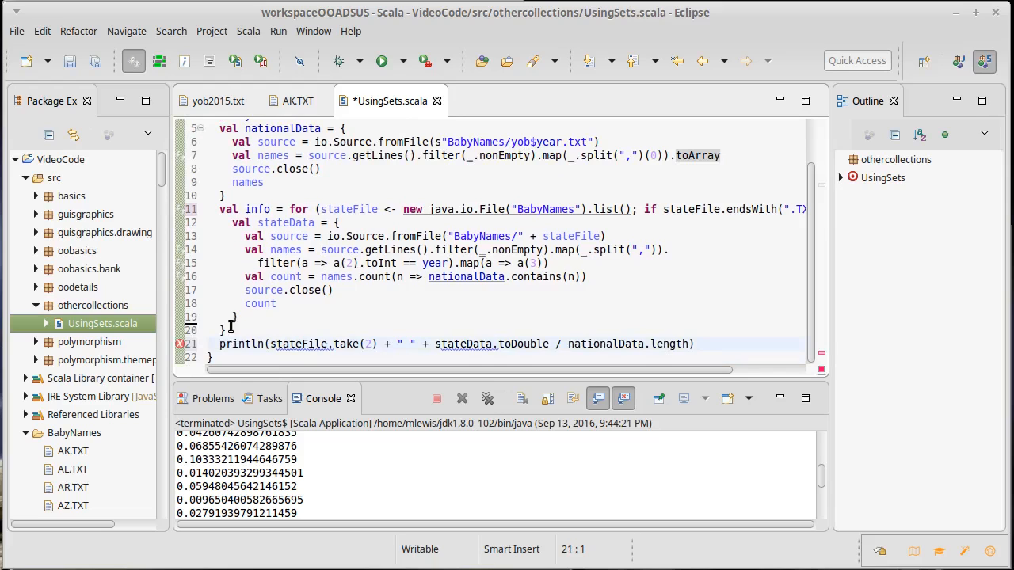
Step: Drop the count line, append .toArray to names, and yield a (take(2), names) tuple
left_click(280, 277)
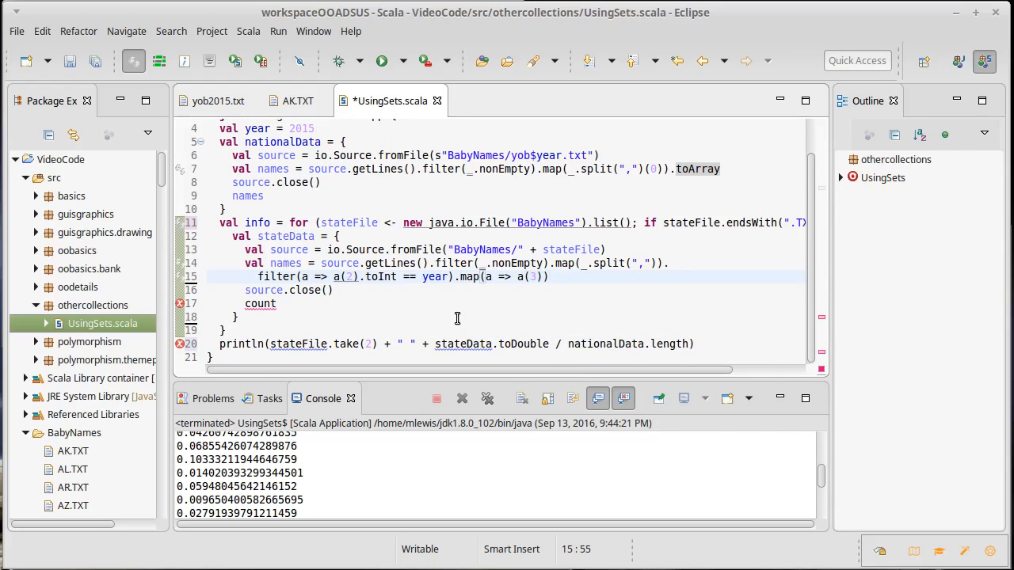
type(".toArry")
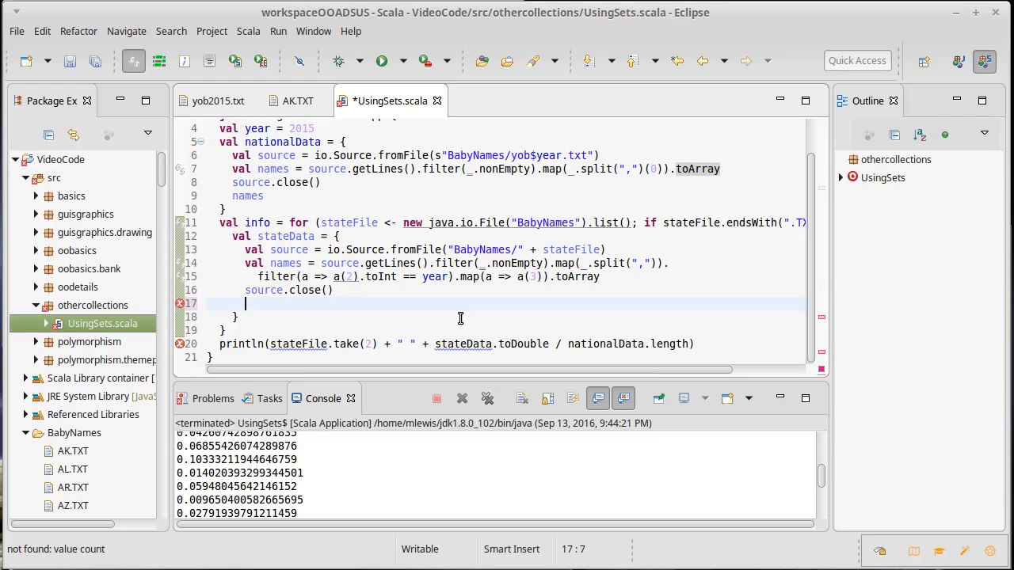
type("(state")
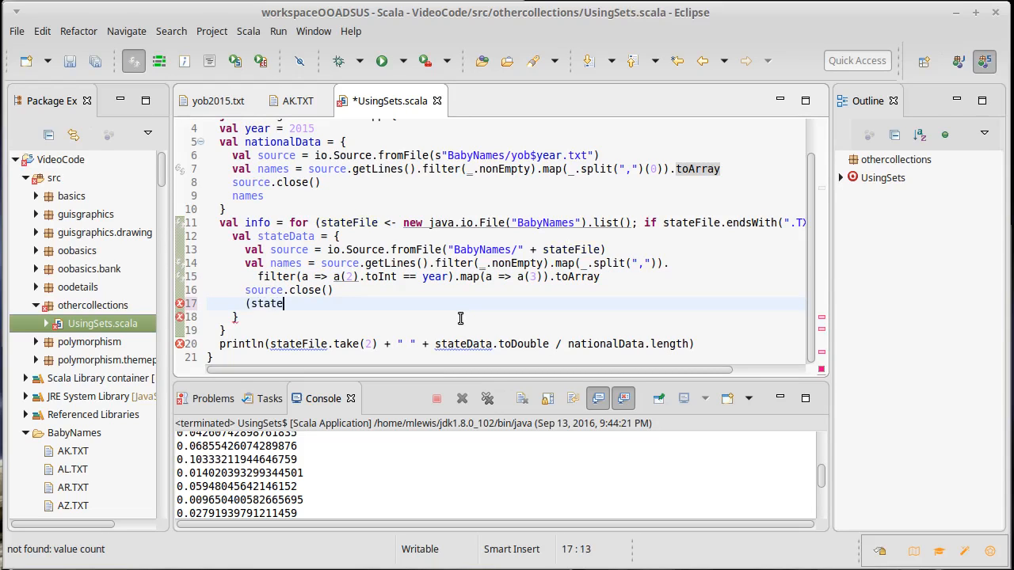
type("Data.take")
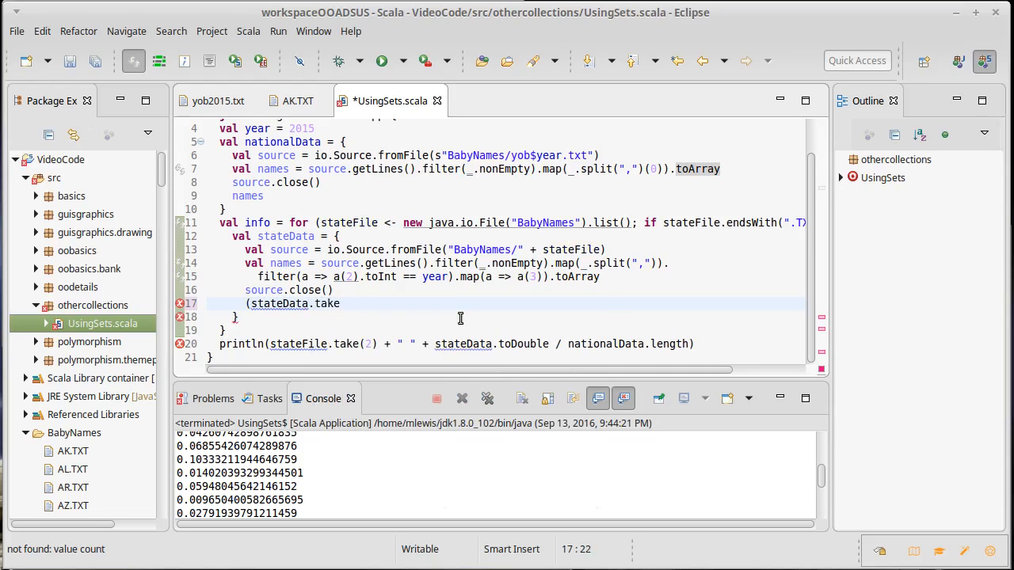
type("(2),")
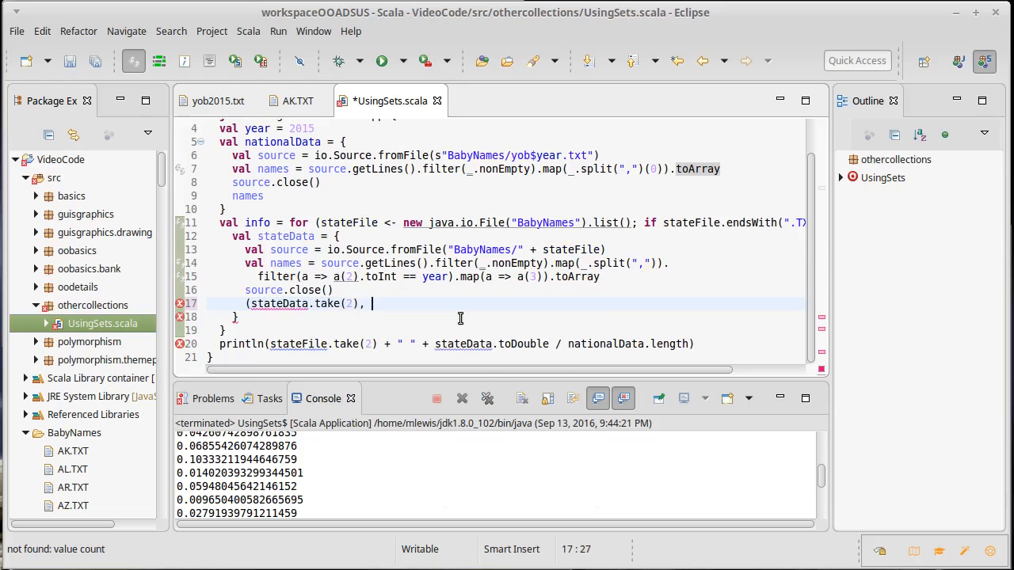
type("names)")
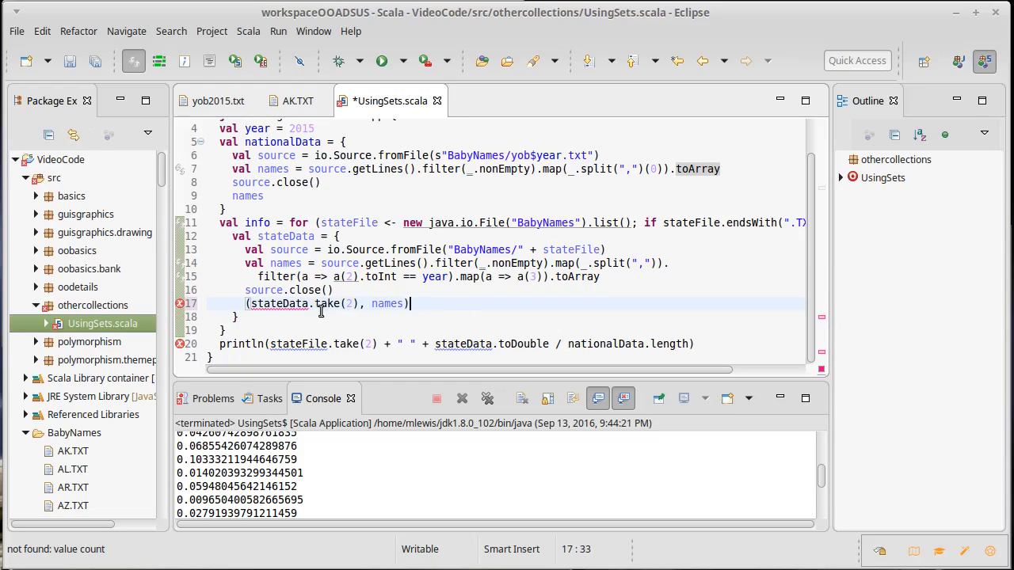
Step: Change stateData to stateFile in the tuple and remove the stateData wrapper line
left_click(276, 303)
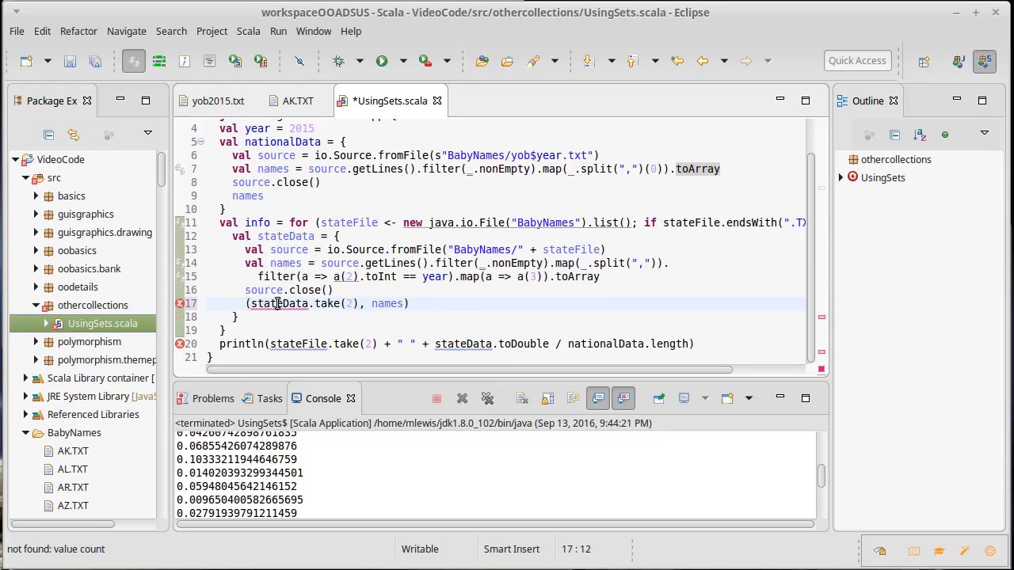
double_click(279, 304)
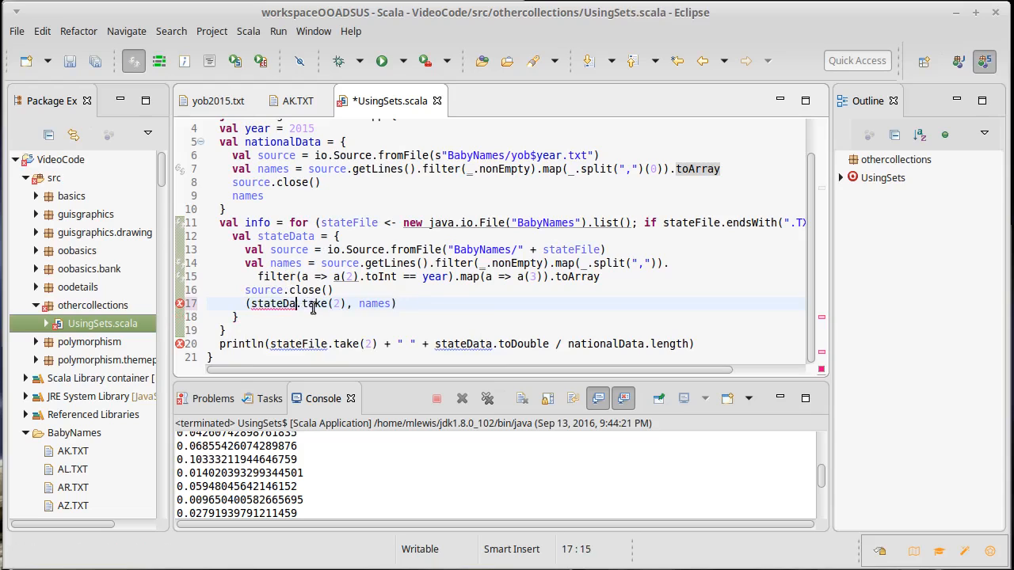
type("File")
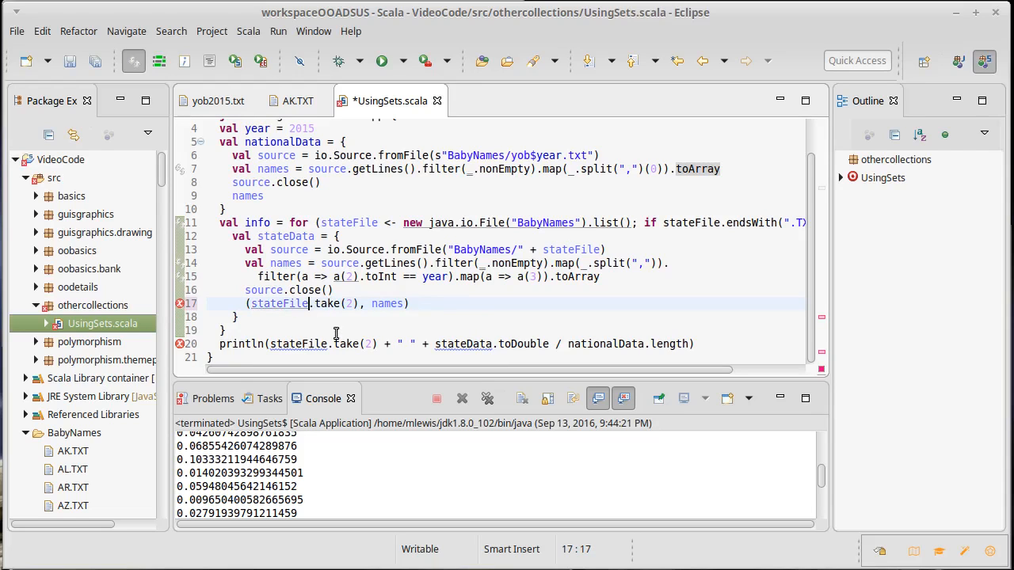
key("ctrl+s")
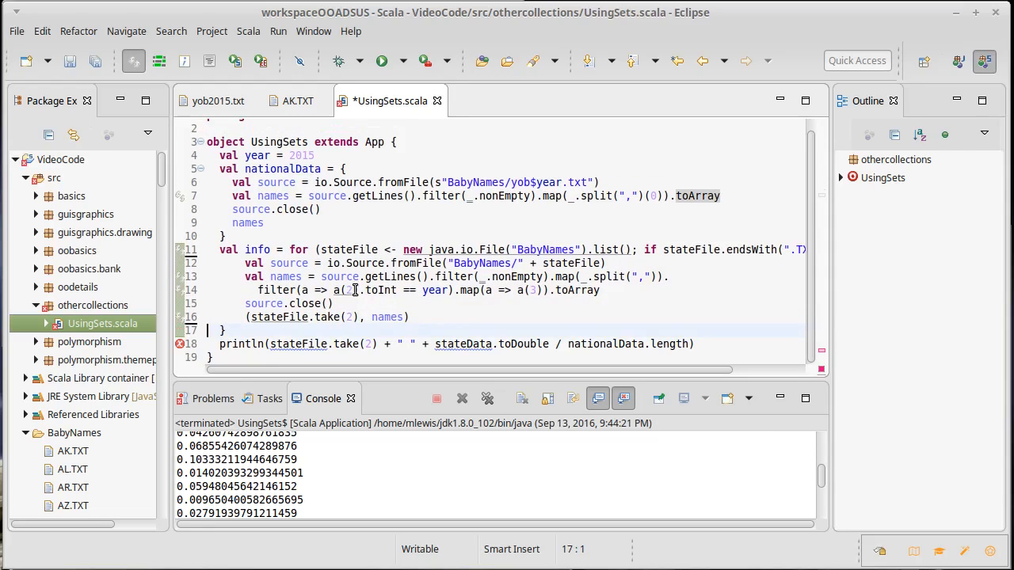
Step: Save, then start a new for loop over (state, snames) pairs from info
key("ctrl+s")
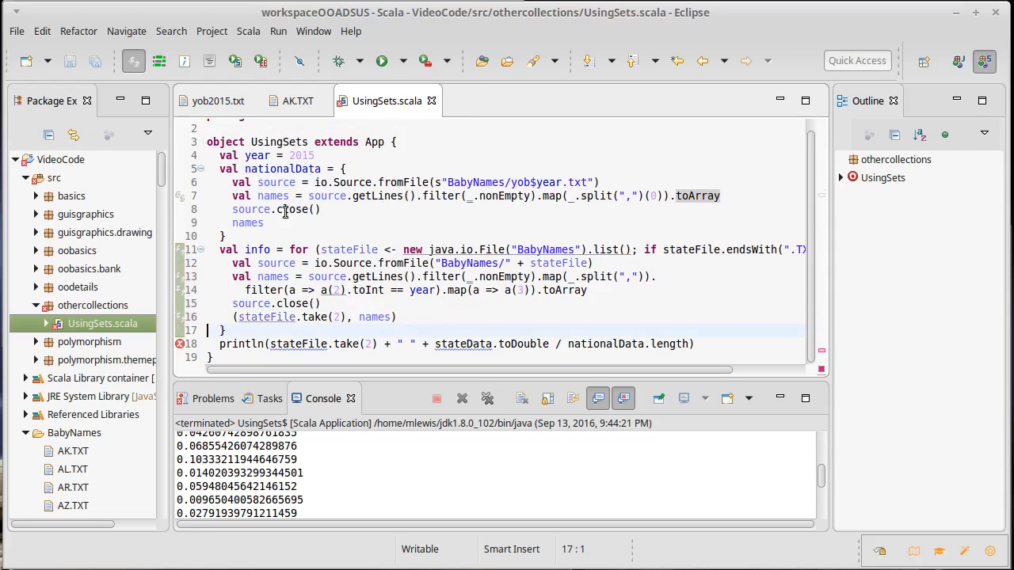
mouse_move(259, 249)
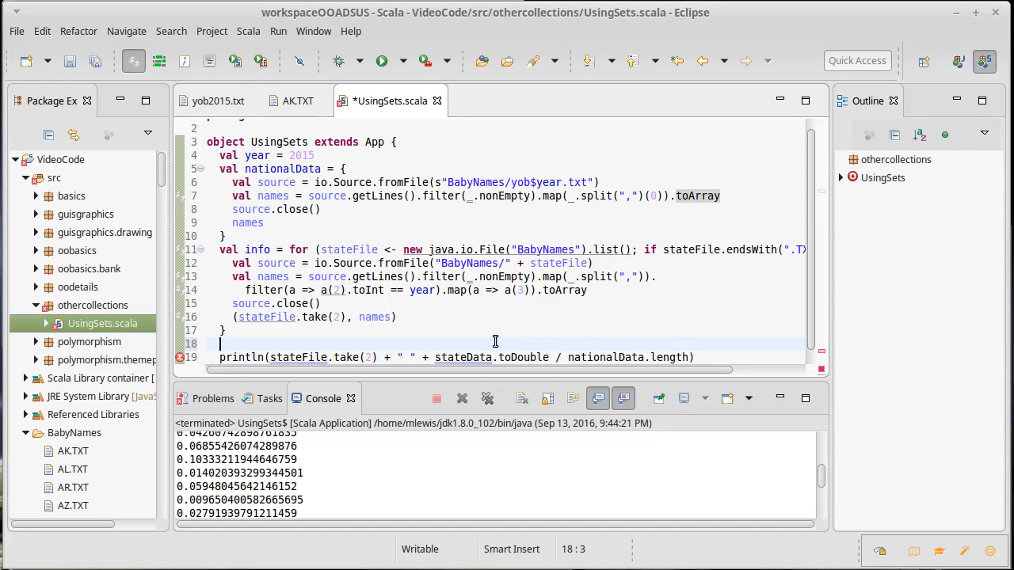
type("for")
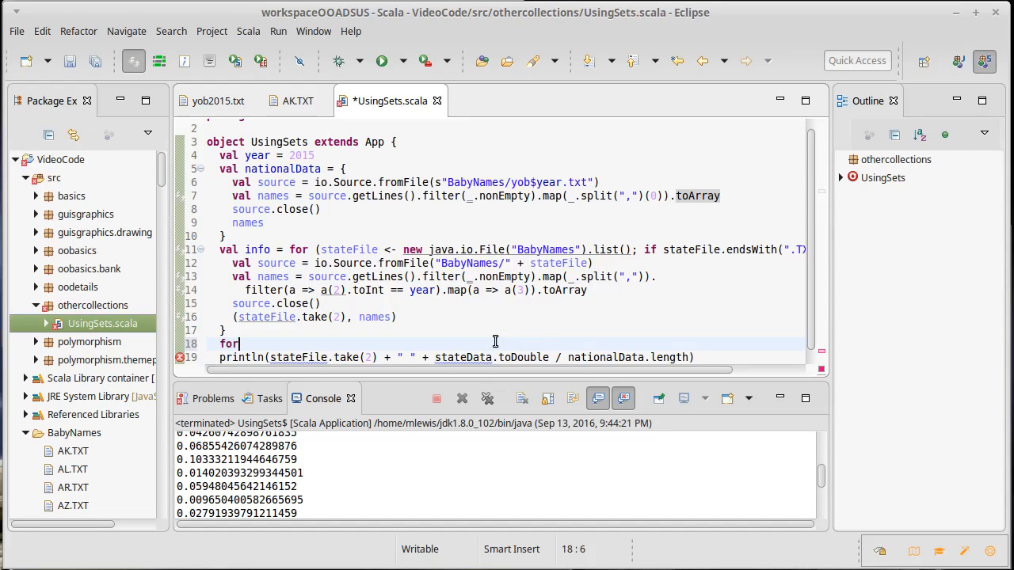
type("(")
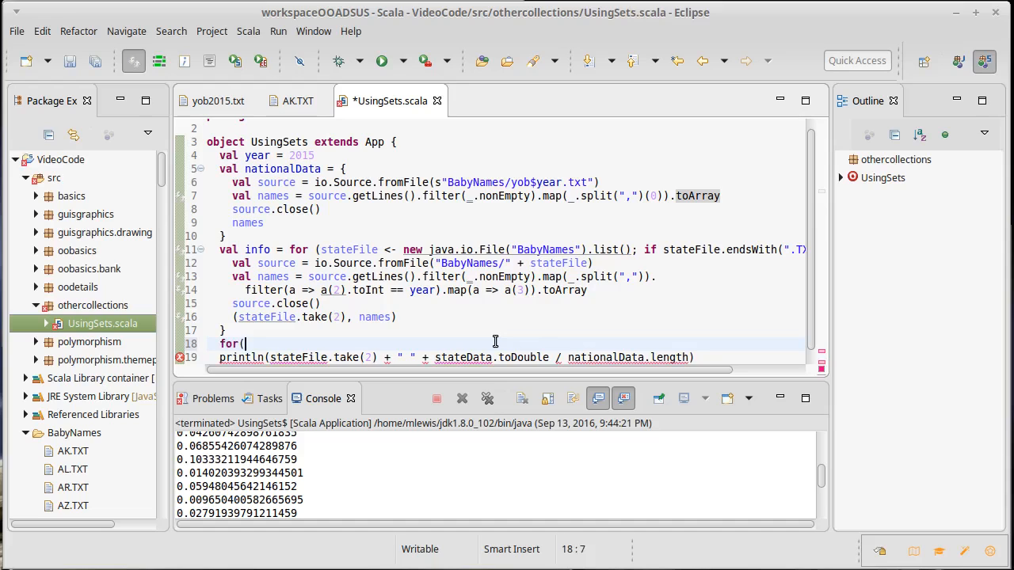
type("(state,")
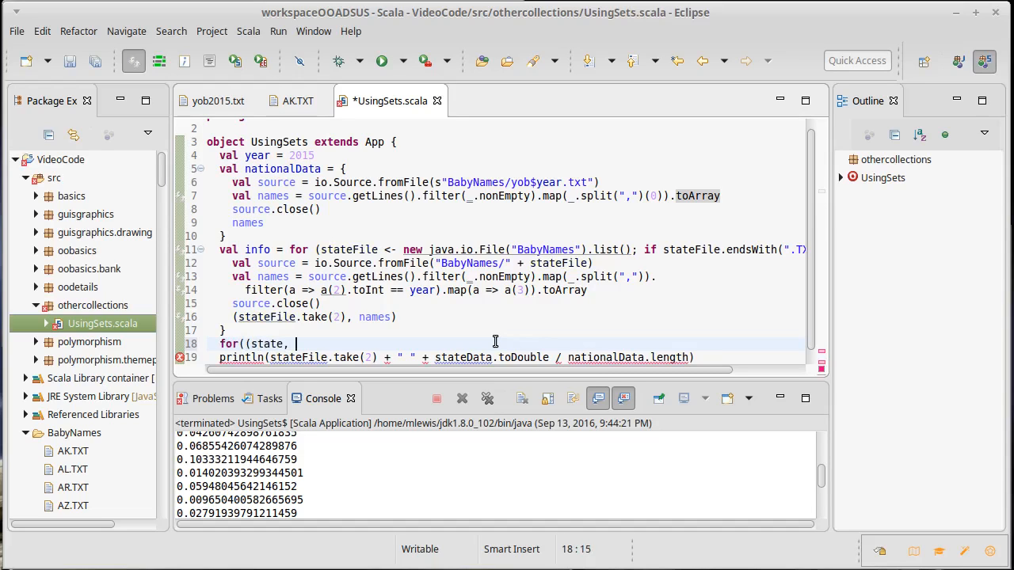
type("sna")
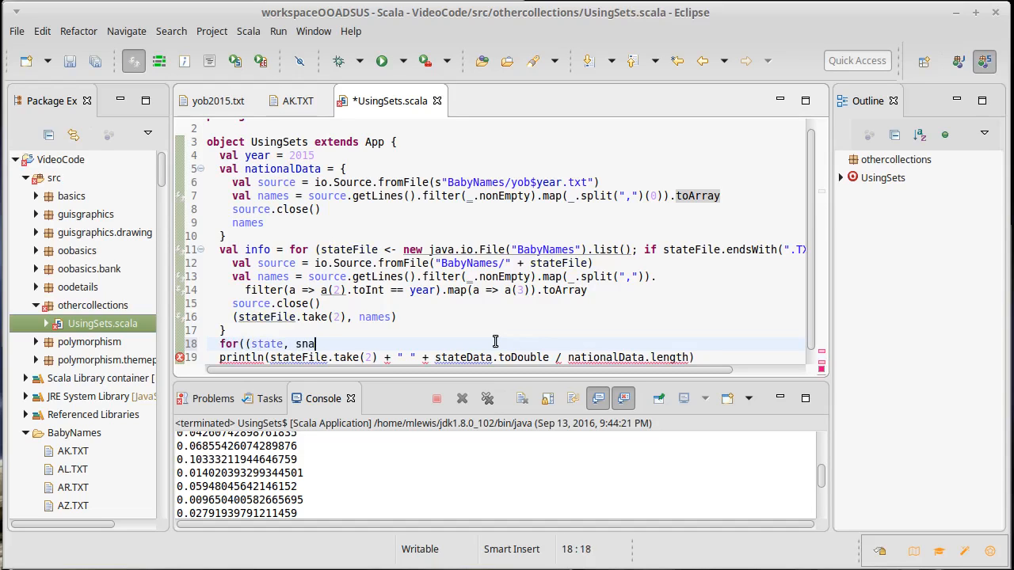
type("mes) <- info) {")
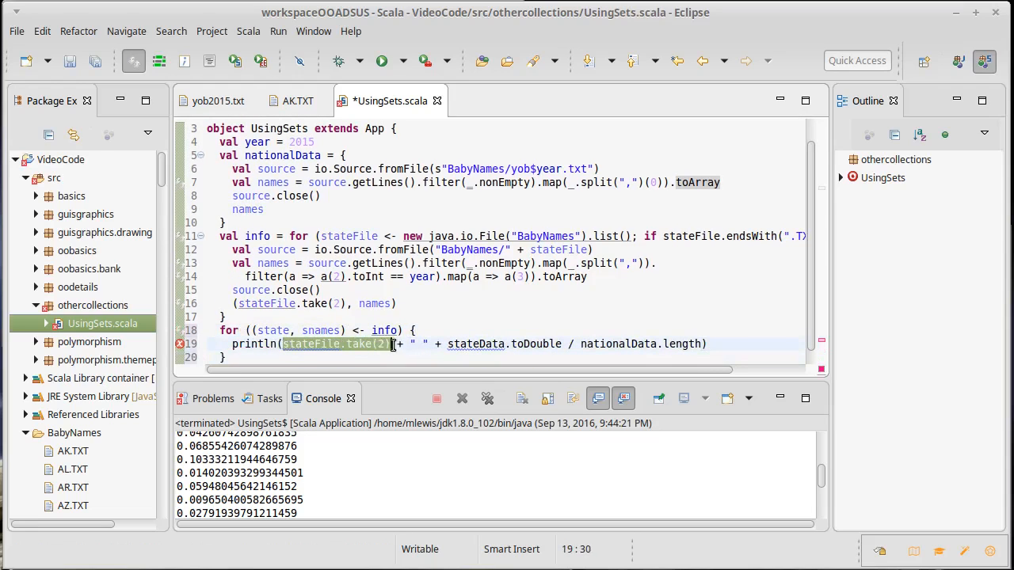
type("state")
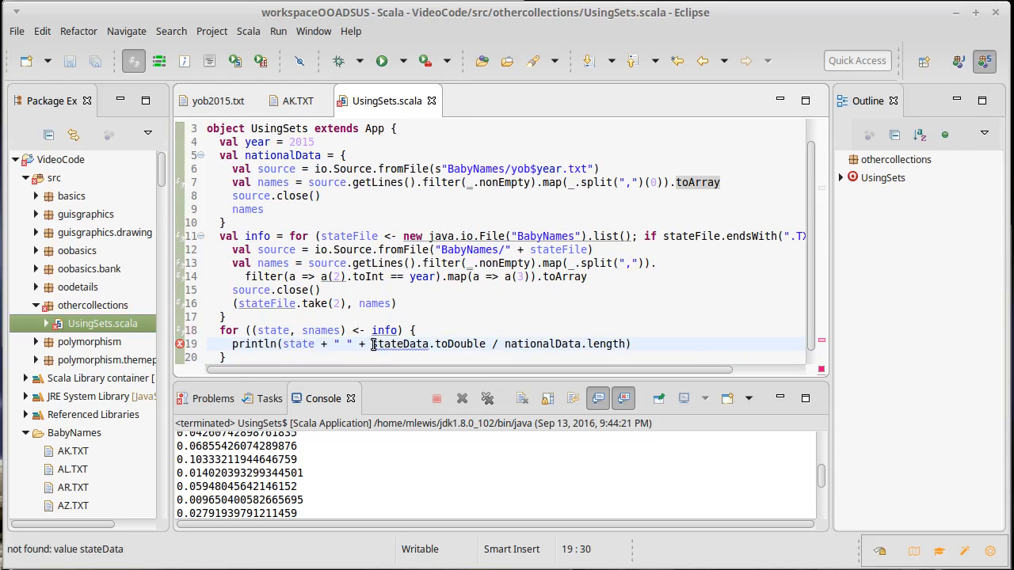
Step: Replace stateData with snames.count(n => nationalData.contains(n)) in the printed fraction
double_click(400, 344)
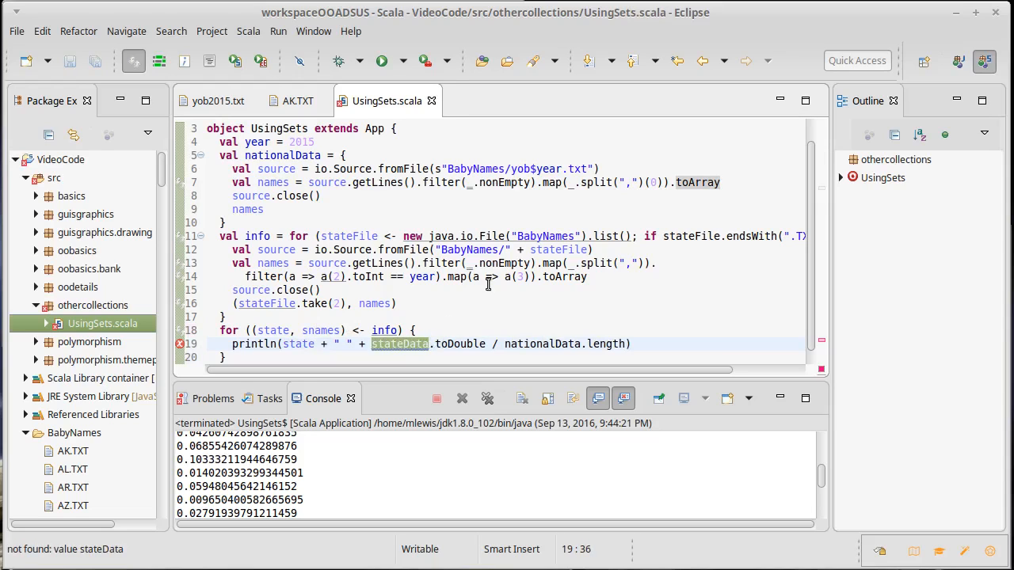
type("s.")
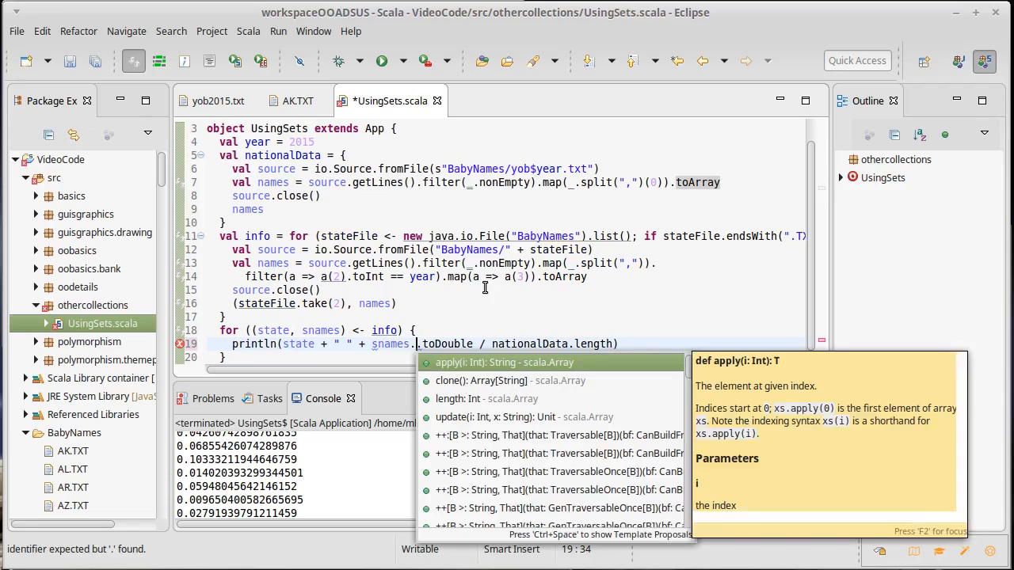
type("count(n => n")
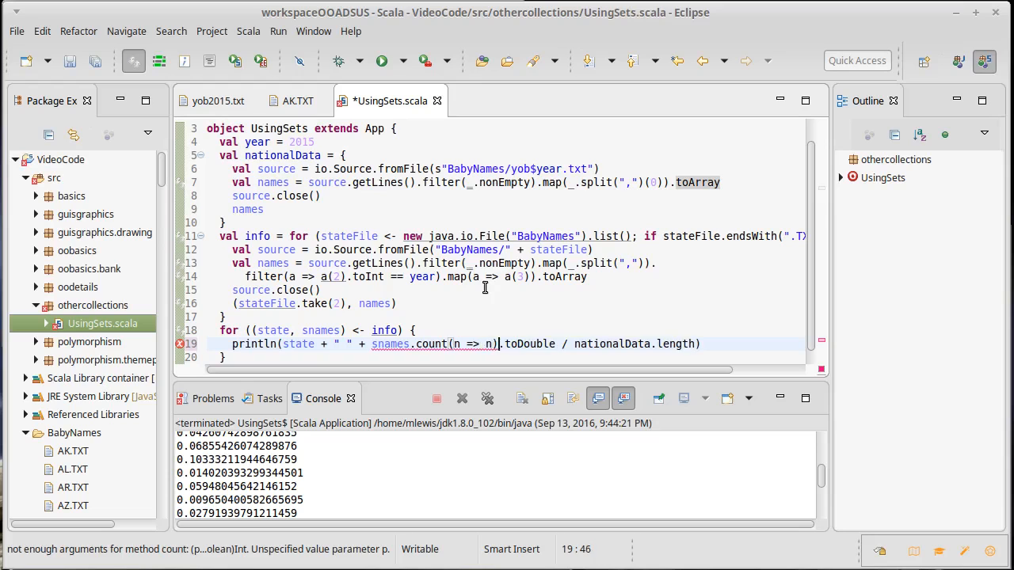
type("nationalData")
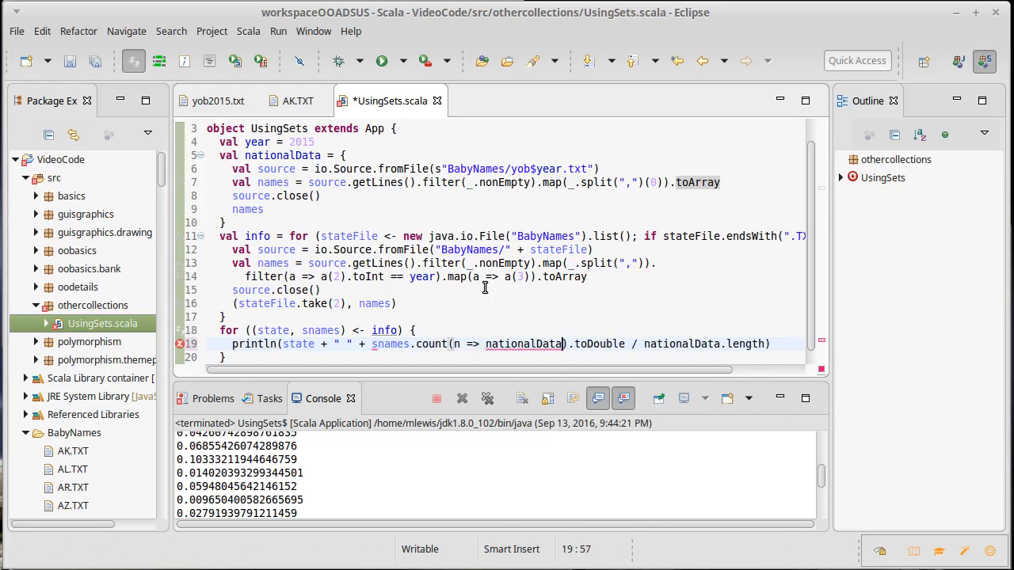
type(".contains(n")
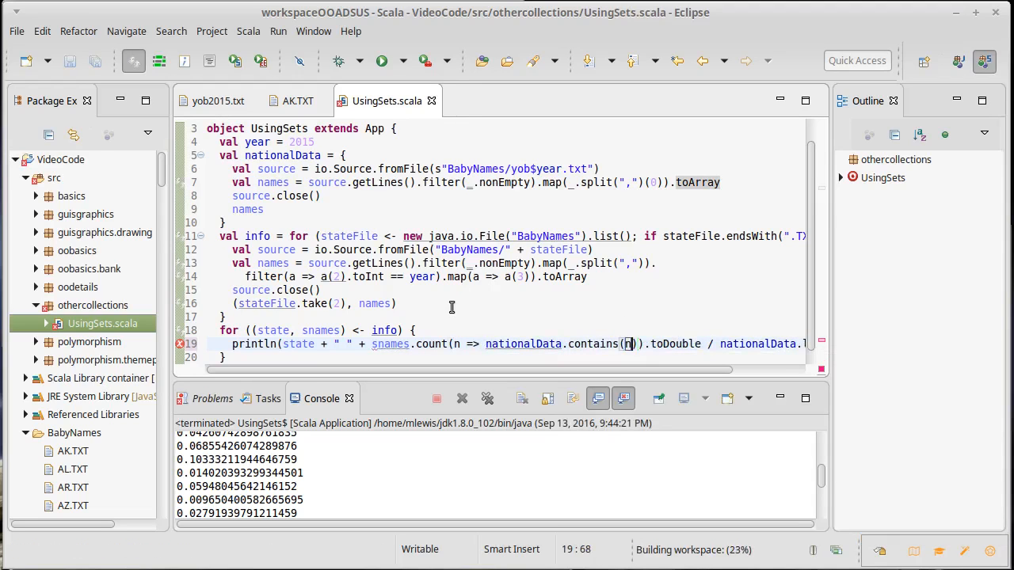
scroll("right", 3)
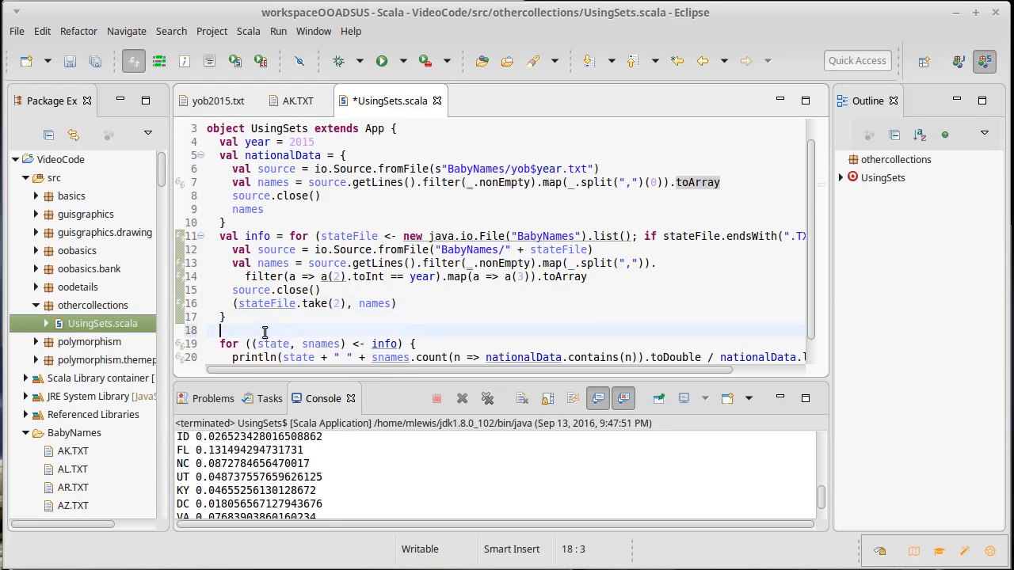
Step: Add val start = System.nanoTime() above the for loop
type("val start")
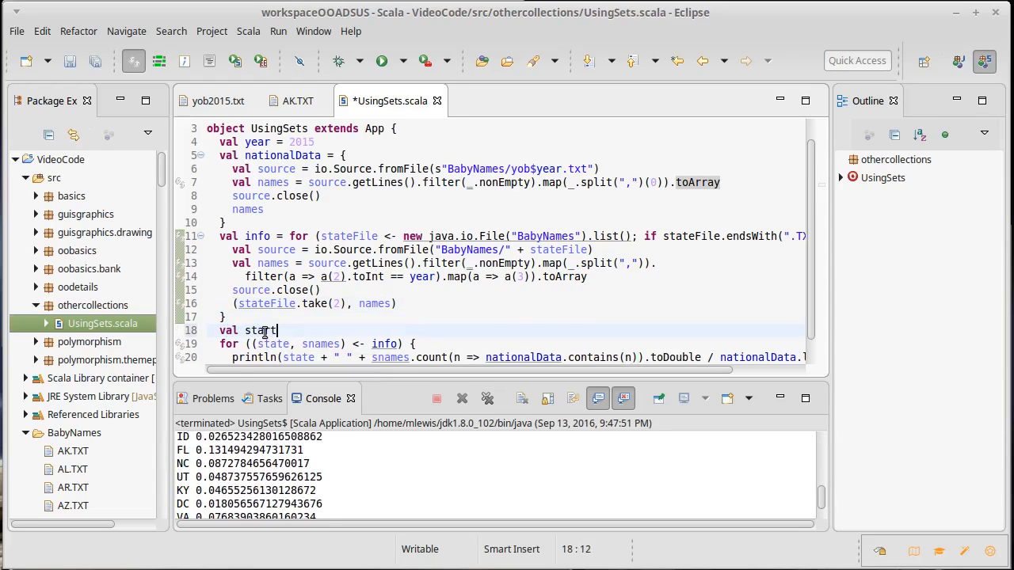
type("= System")
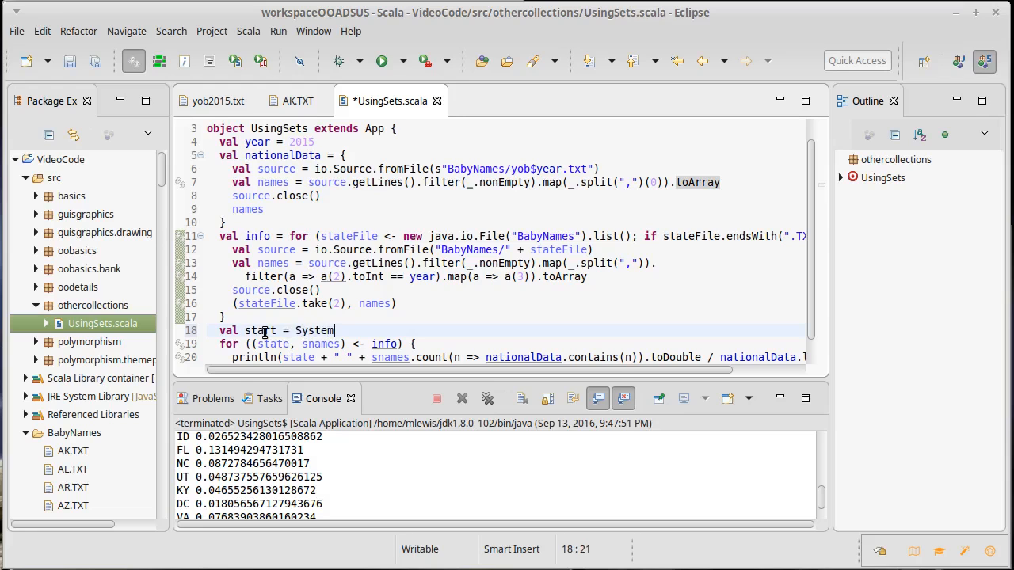
type(".na")
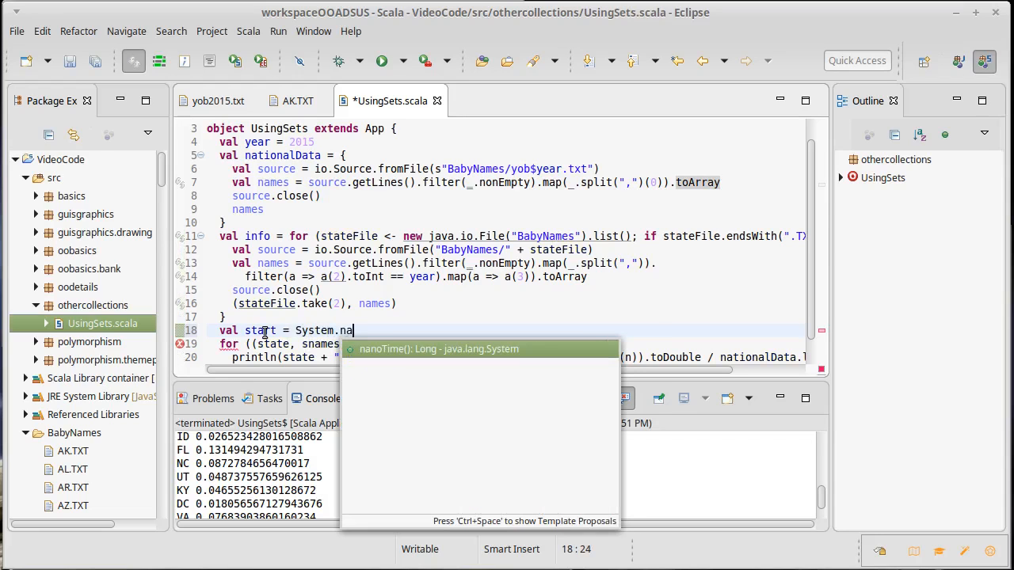
key("Enter")
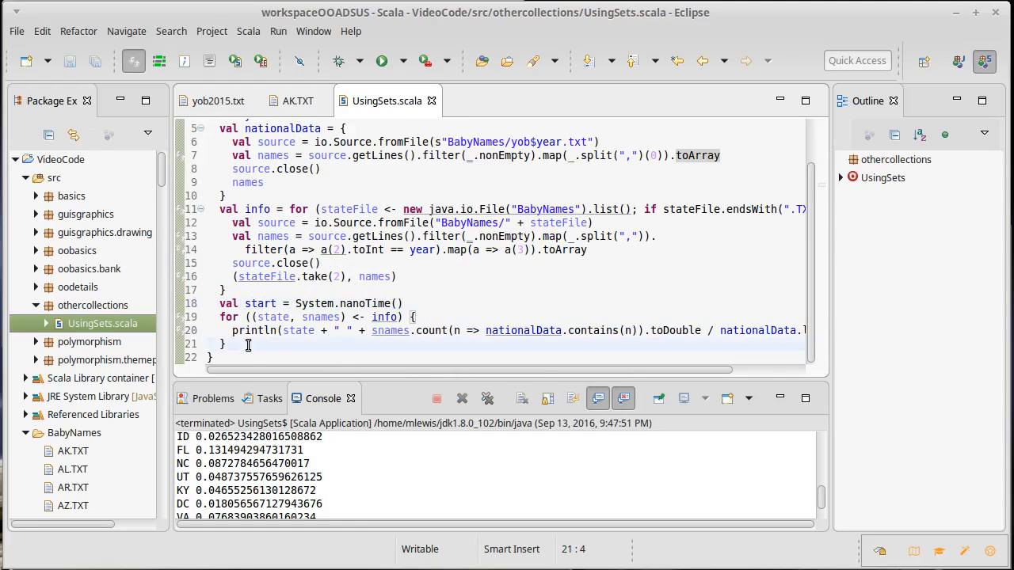
Step: Print elapsed seconds with println((System.nanoTime()-start)/1e9) after the loop
type("println(")
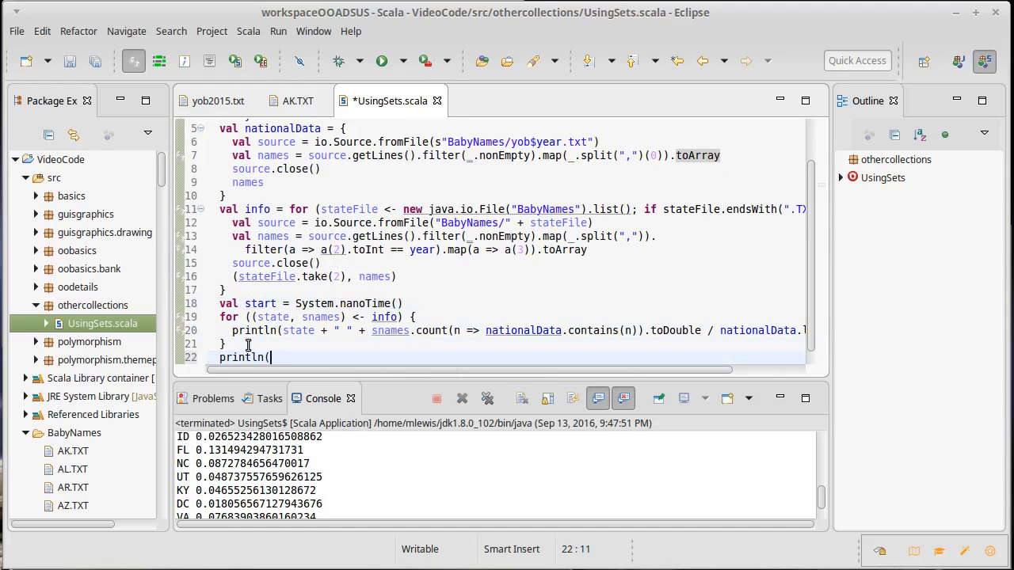
type("(Sy")
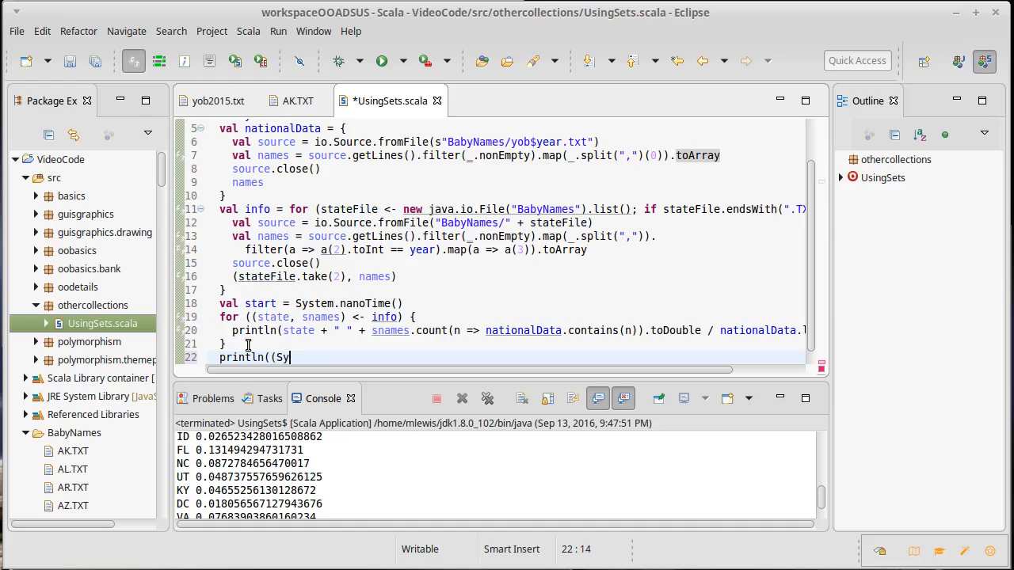
type("stem.nanoTime()")
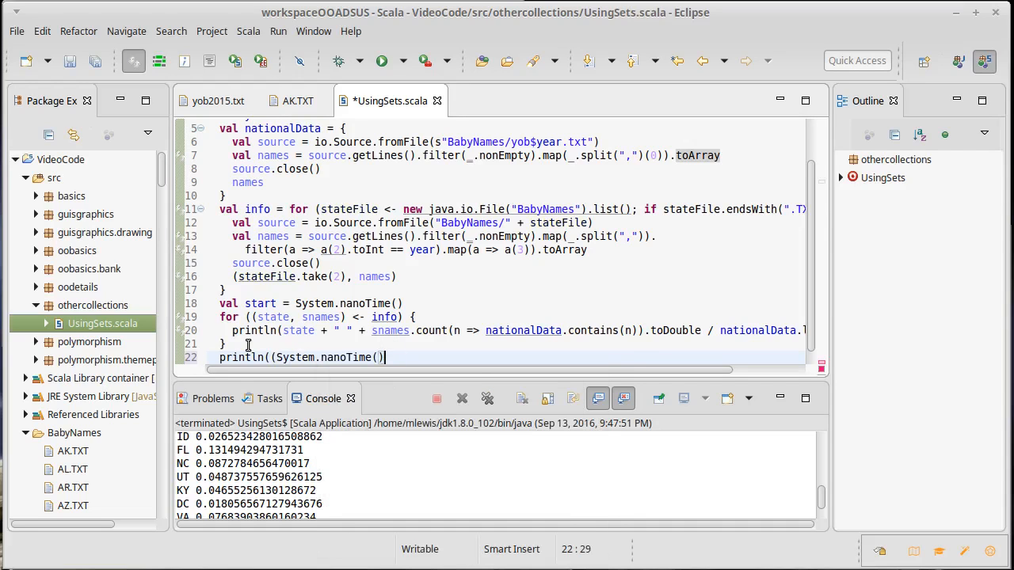
type("-start")
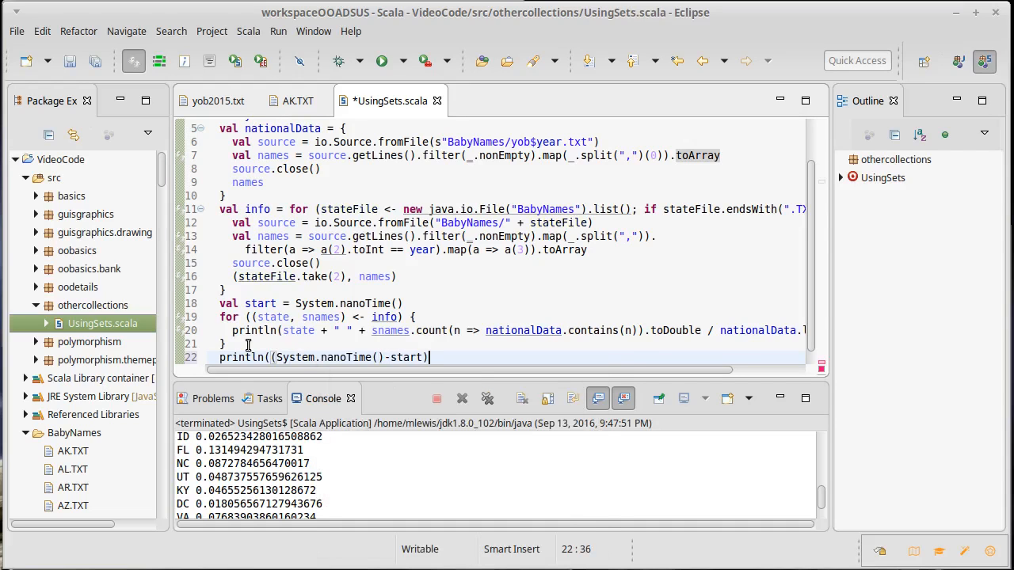
type("/1e9")
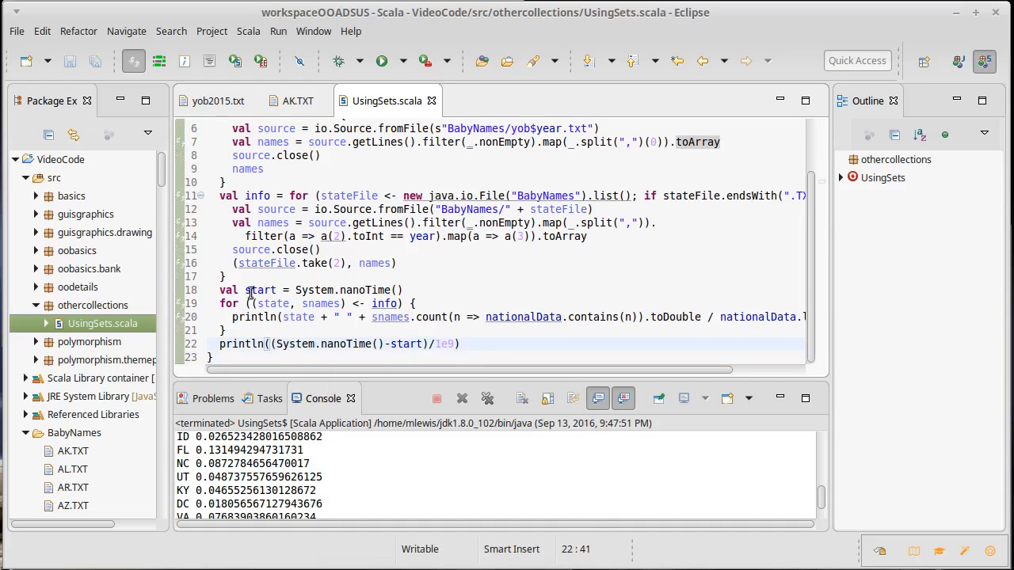
mouse_move(523, 317)
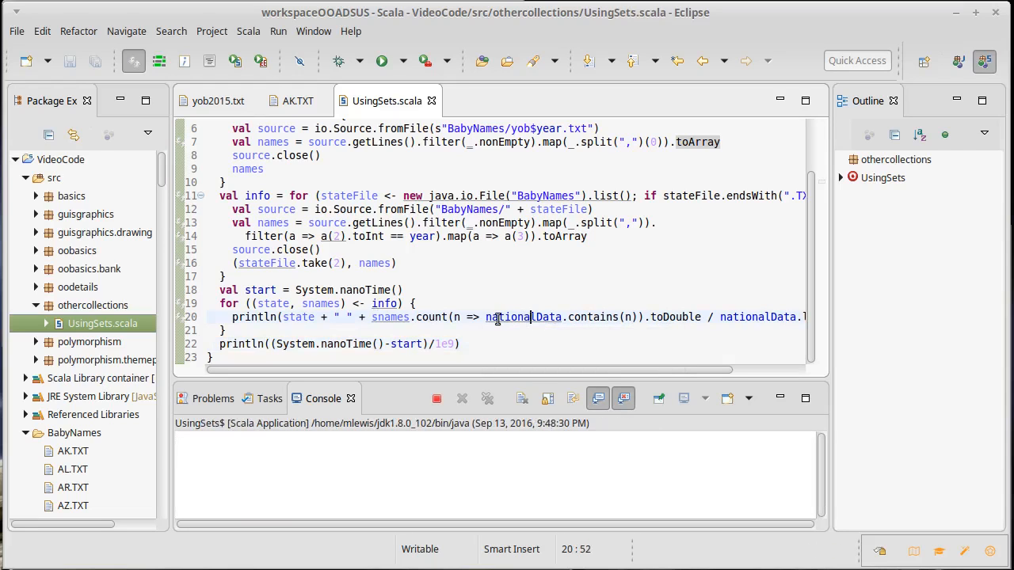
Step: Rerun the timed program, which finishes in about 3.41 seconds
left_click(381, 61)
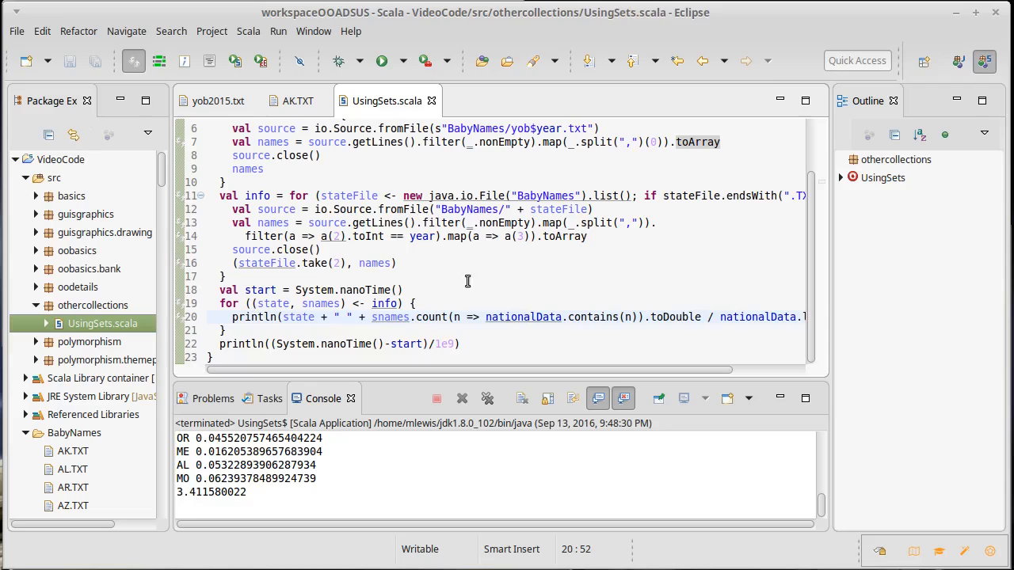
mouse_move(388, 311)
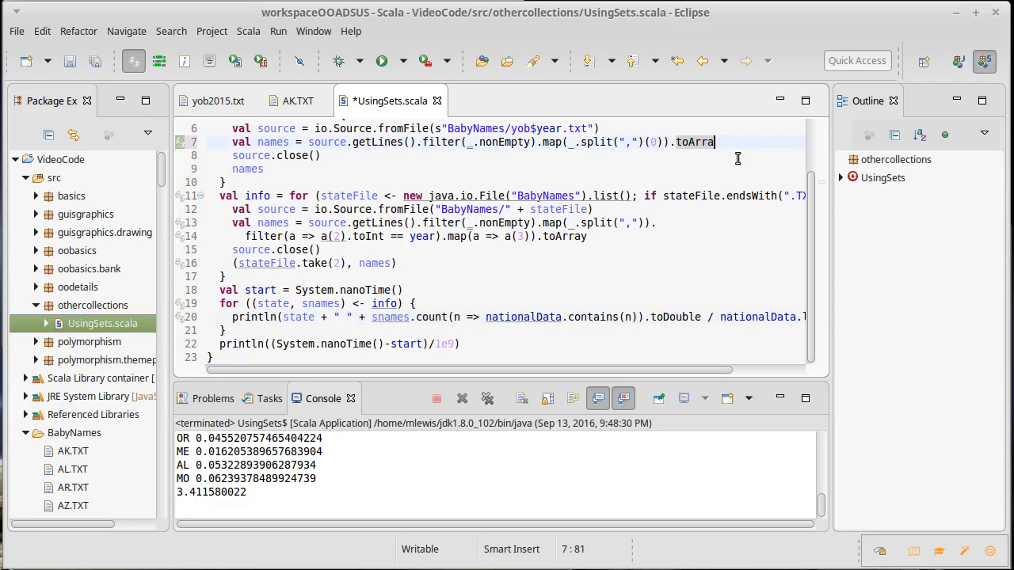
Step: Change toArray to toSet and length to size, then rerun to compare timing
key("BackSpace")
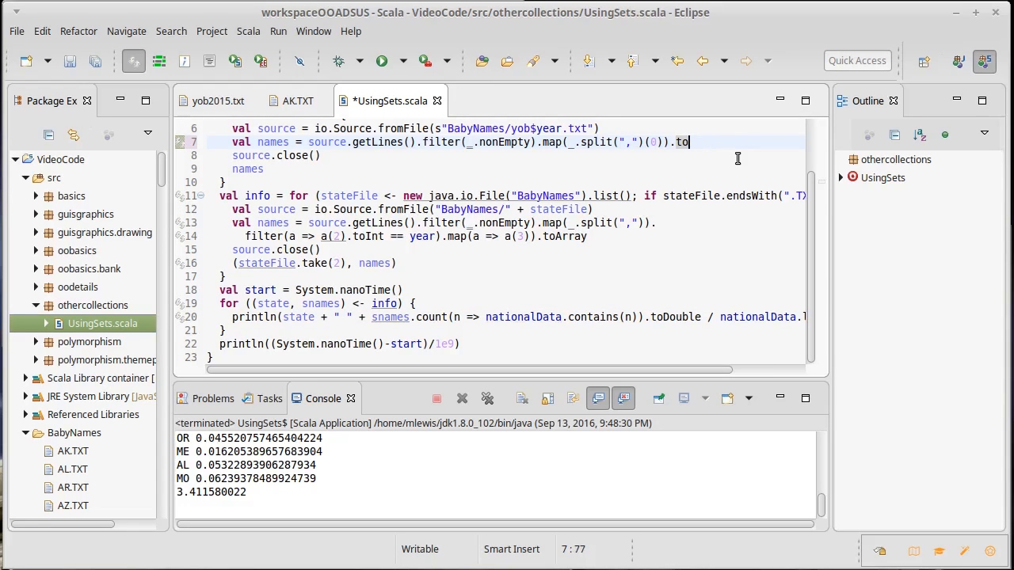
type("Set")
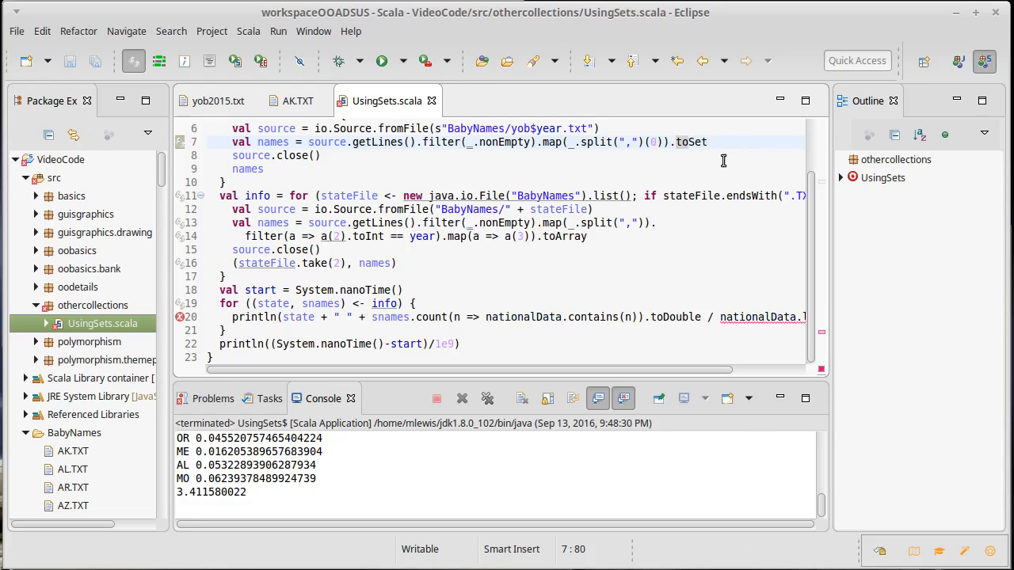
scroll("right", 3)
type("s")
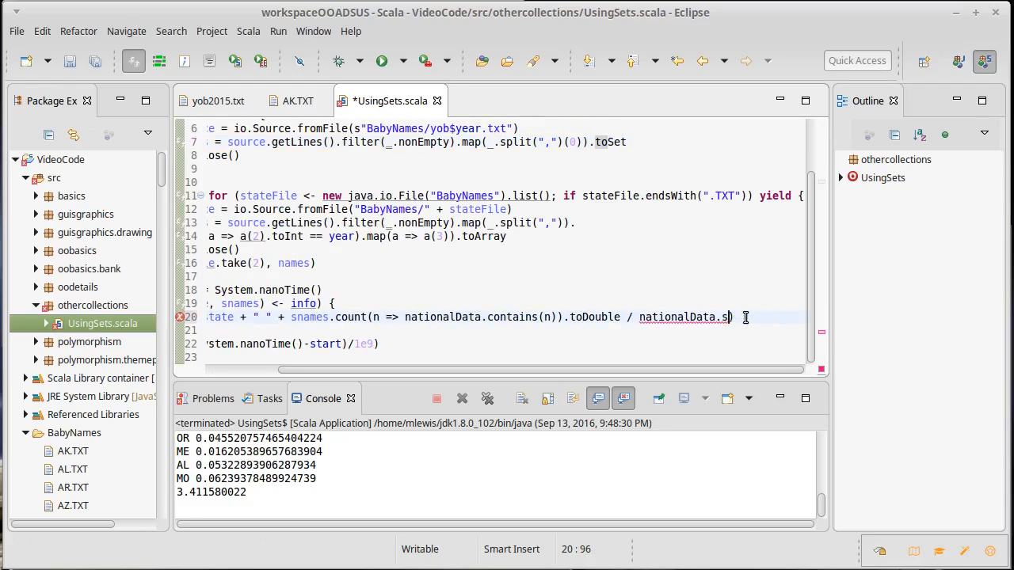
type("ize")
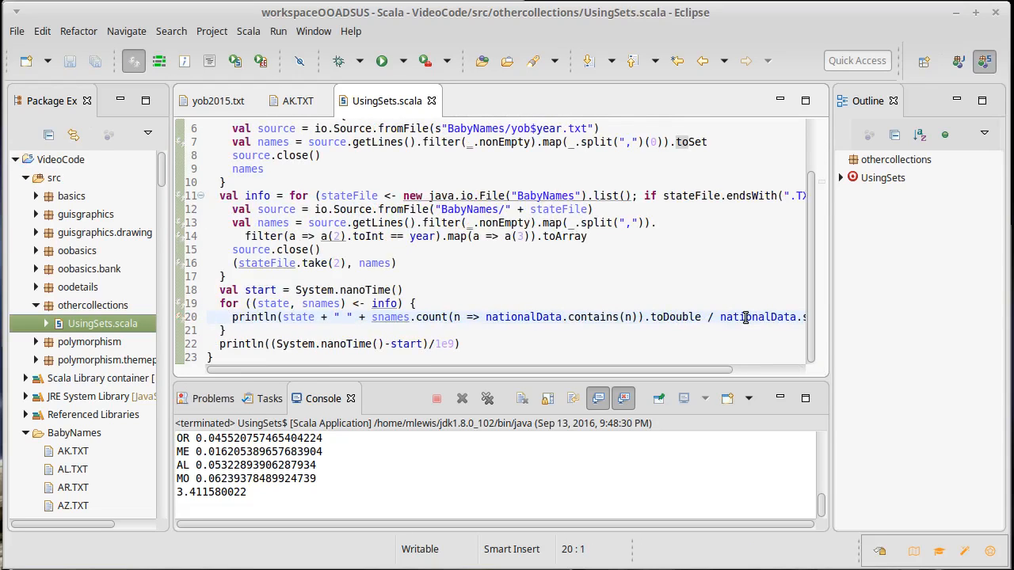
left_click(381, 61)
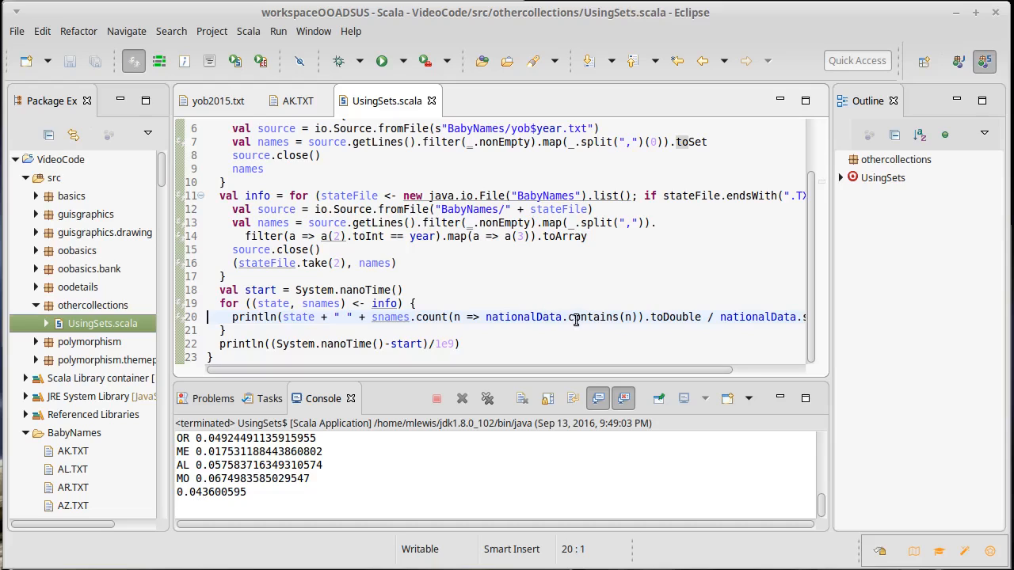
Step: Select snames on line 20, then switch to the AK.TXT names file
double_click(593, 317)
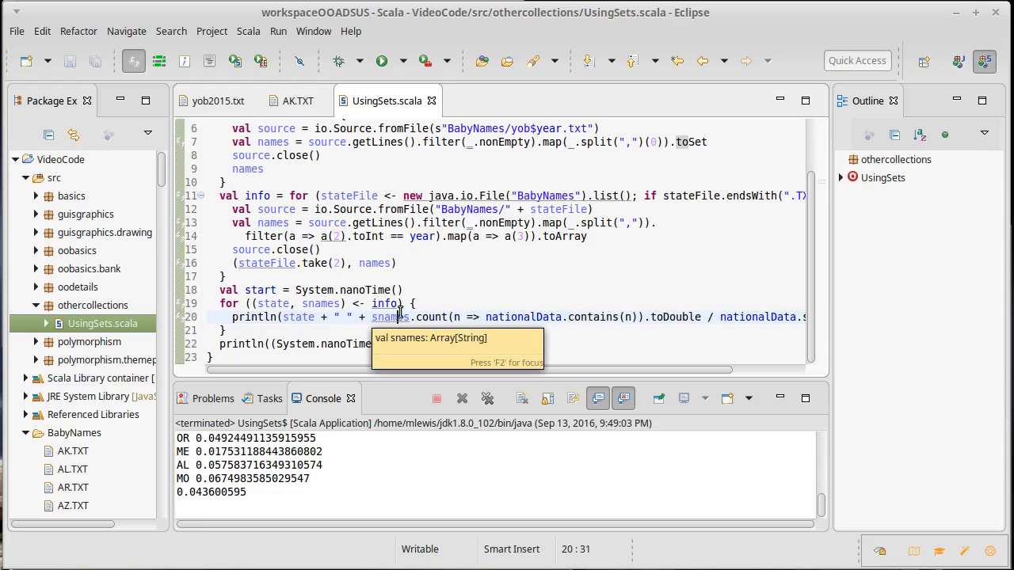
left_click(293, 101)
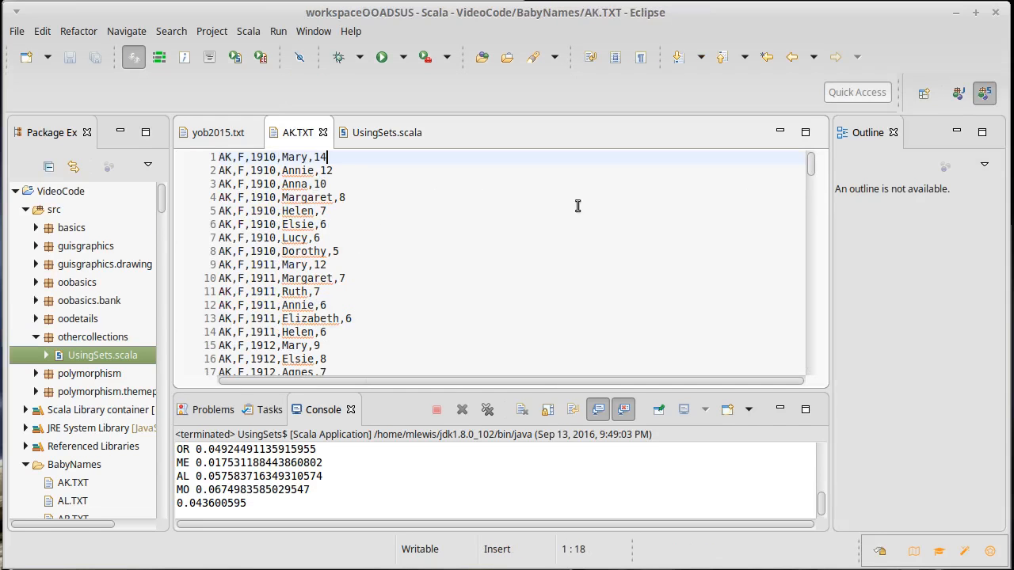
Step: Scroll through AK.TXT records down to 2015, then return to UsingSets.scala
scroll("down", 3)
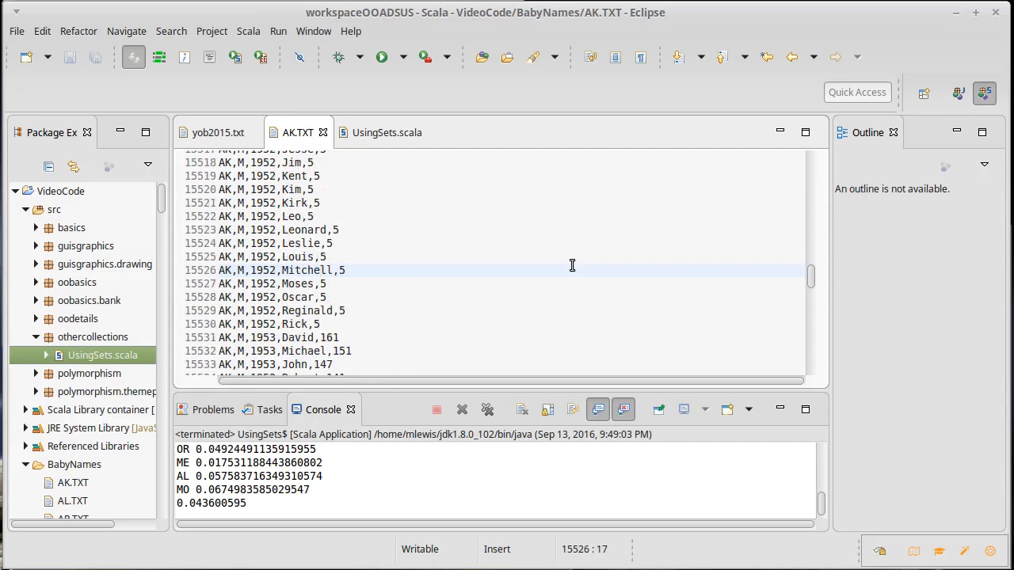
scroll("up", 3)
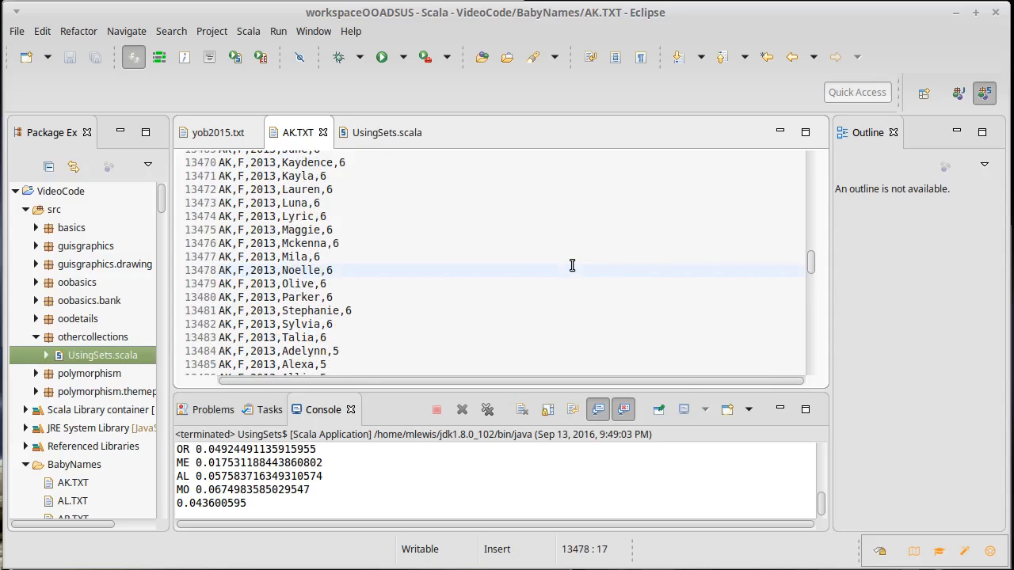
scroll("down", 3)
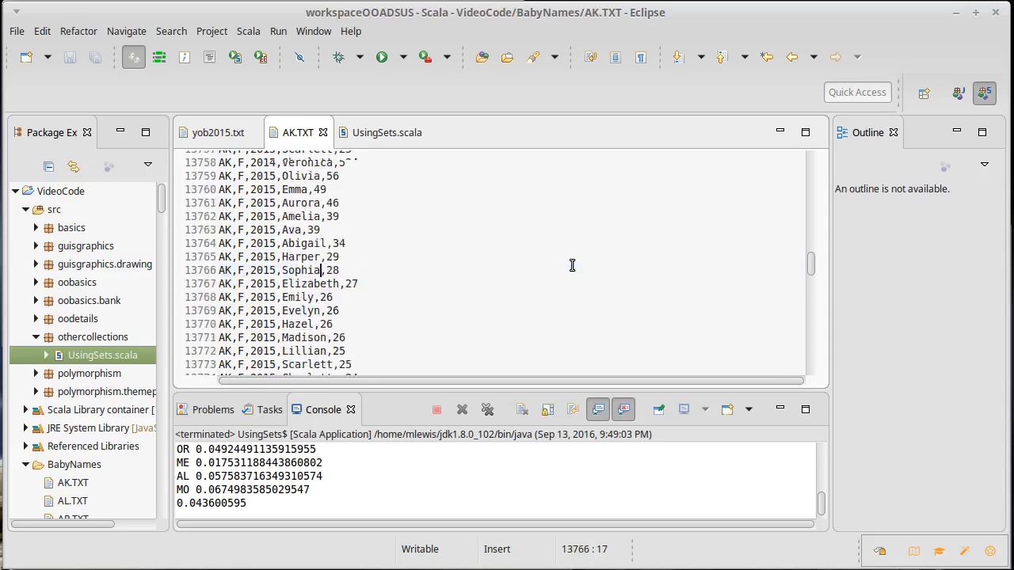
scroll("down", 3)
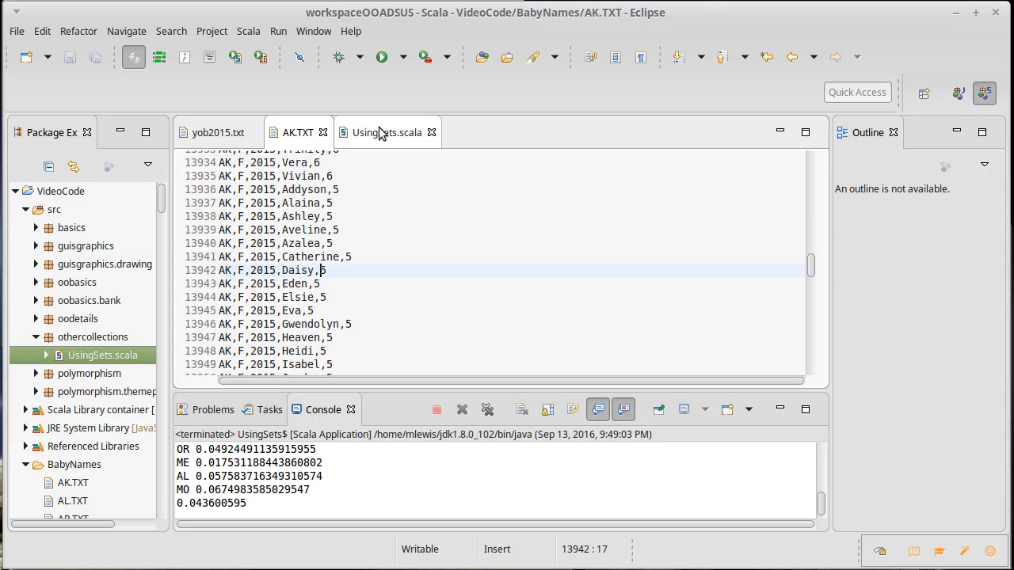
left_click(386, 132)
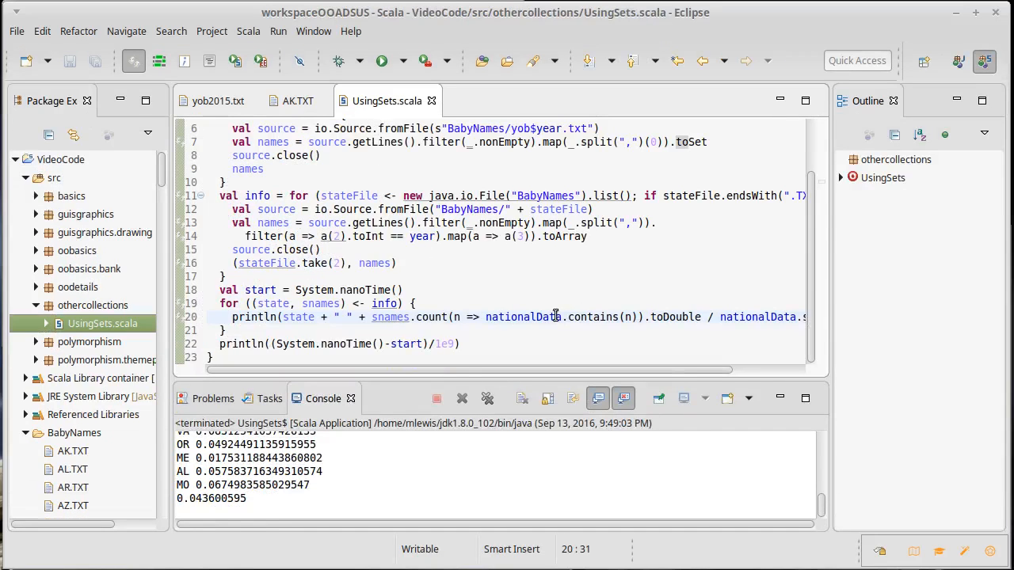